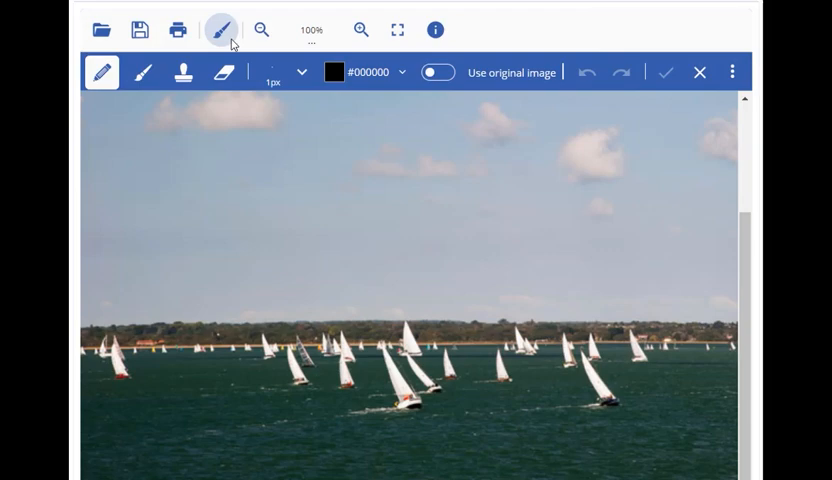
mouse_move(220, 28)
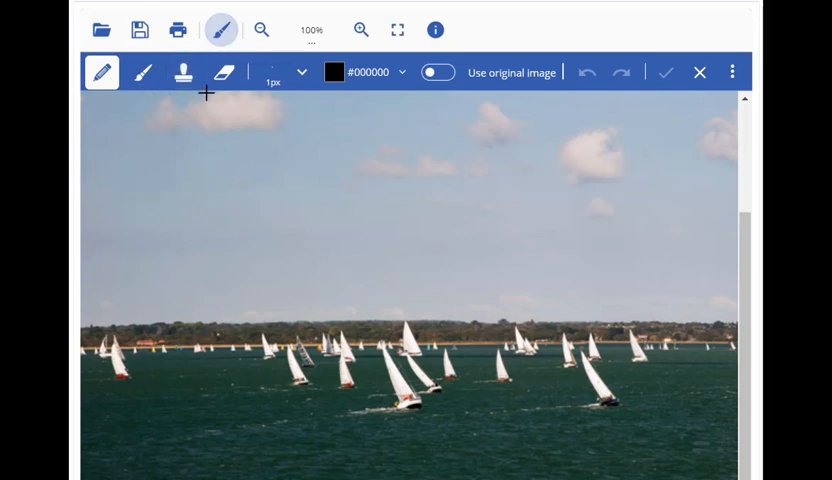
mouse_move(408, 128)
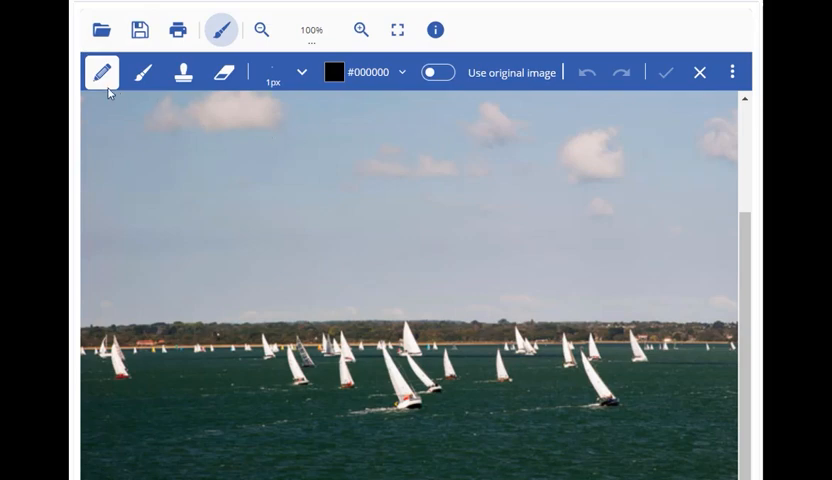
mouse_move(142, 72)
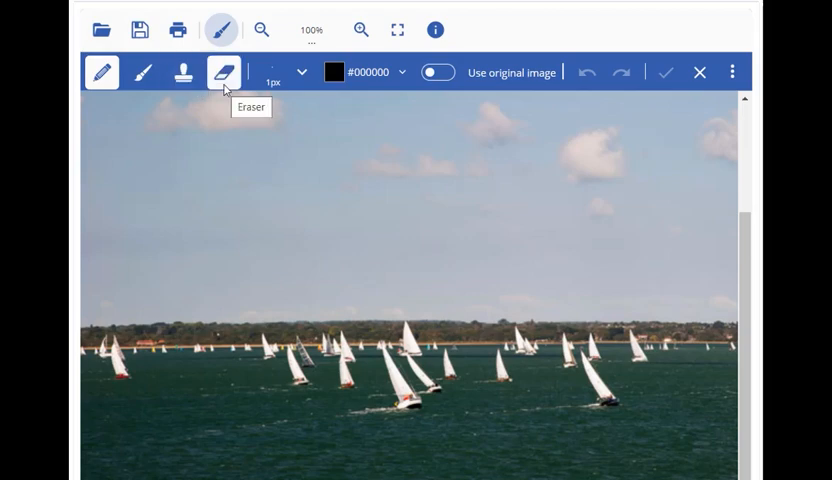
Cancel the painting tools on the sailboat photo.
left_click(302, 72)
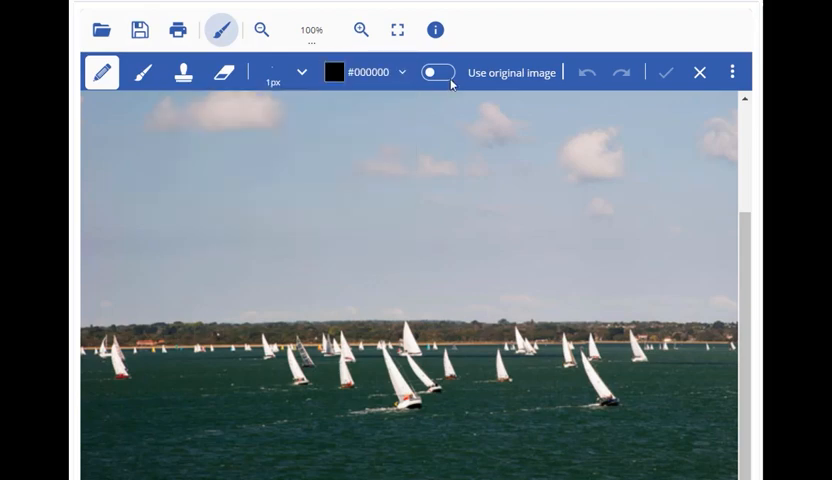
mouse_move(436, 72)
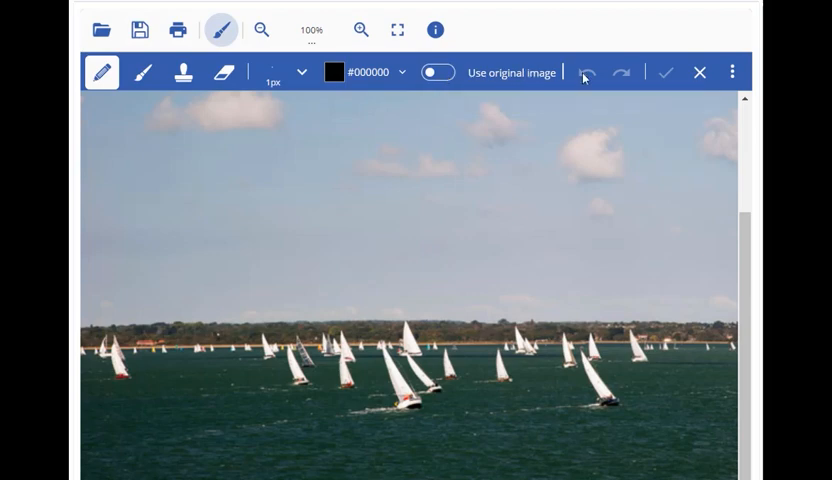
mouse_move(620, 72)
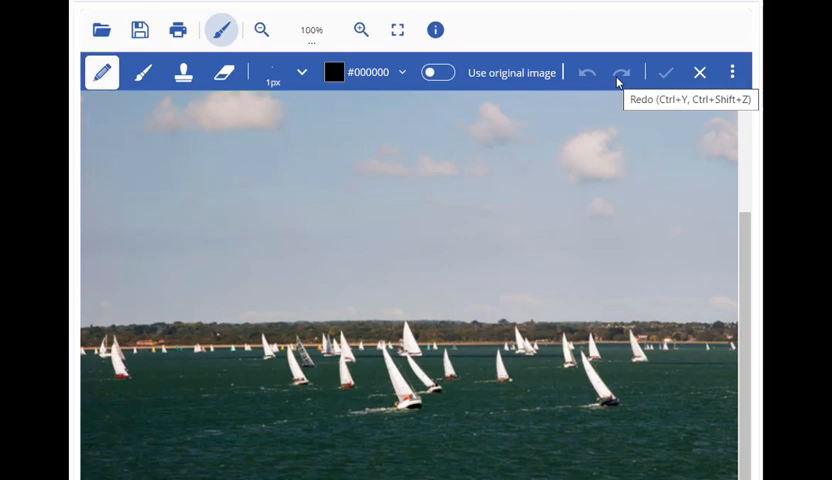
mouse_move(700, 72)
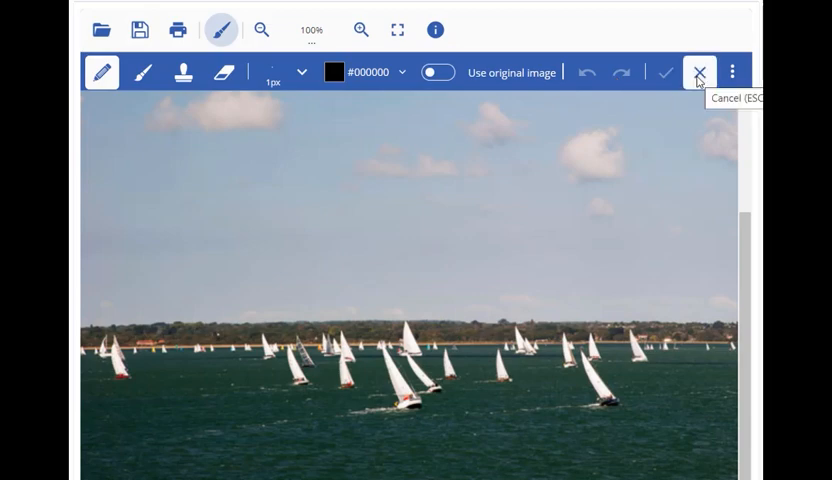
mouse_move(700, 72)
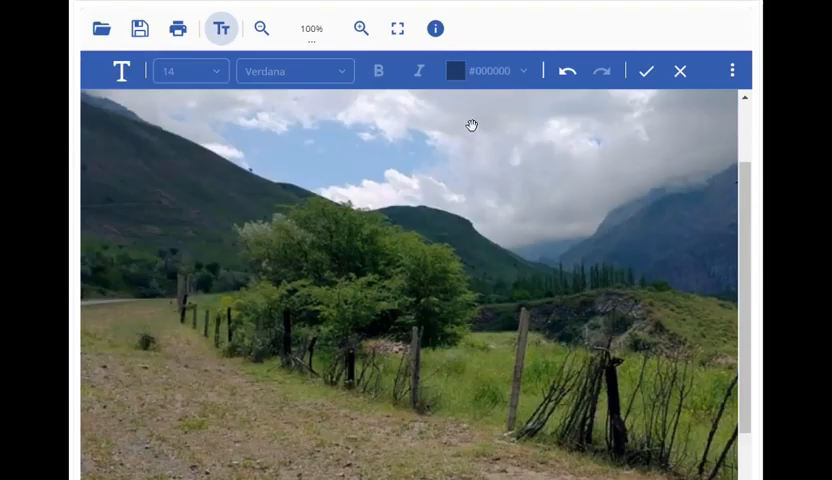
mouse_move(220, 28)
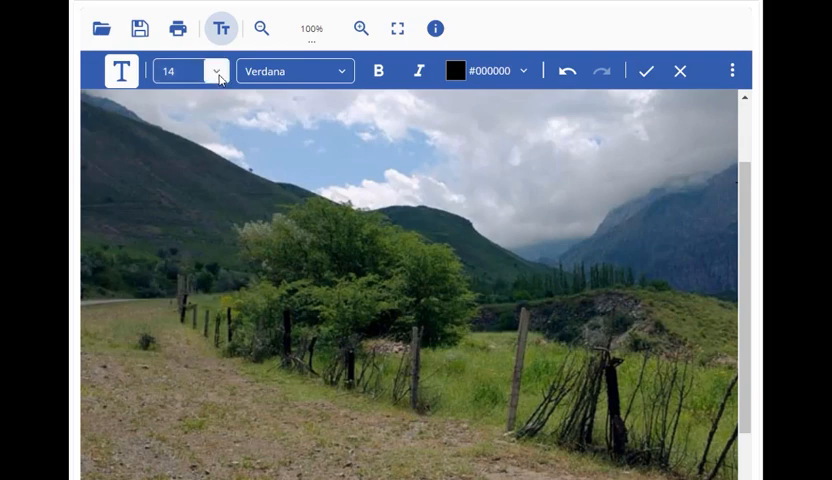
Inspect the Text toolbar options on the landscape photo.
left_click(190, 72)
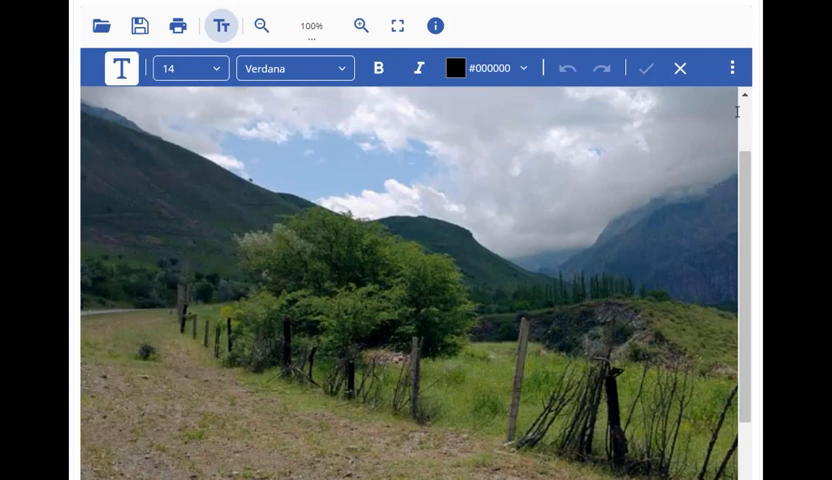
mouse_move(728, 24)
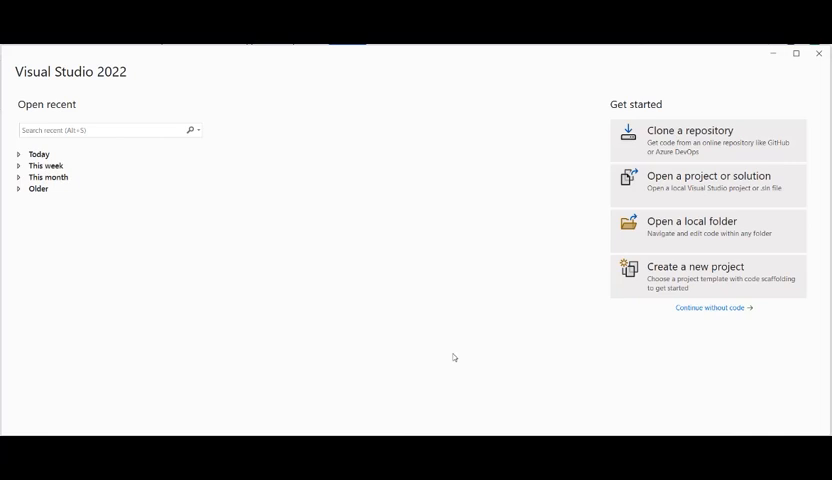
mouse_move(606, 334)
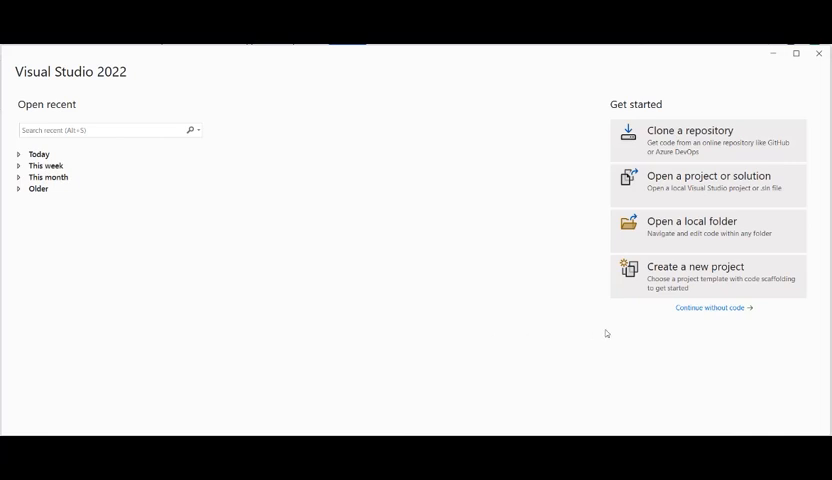
Create an ASP.NET Core Web App project named PaintAndDraw with default framework settings.
left_click(696, 266)
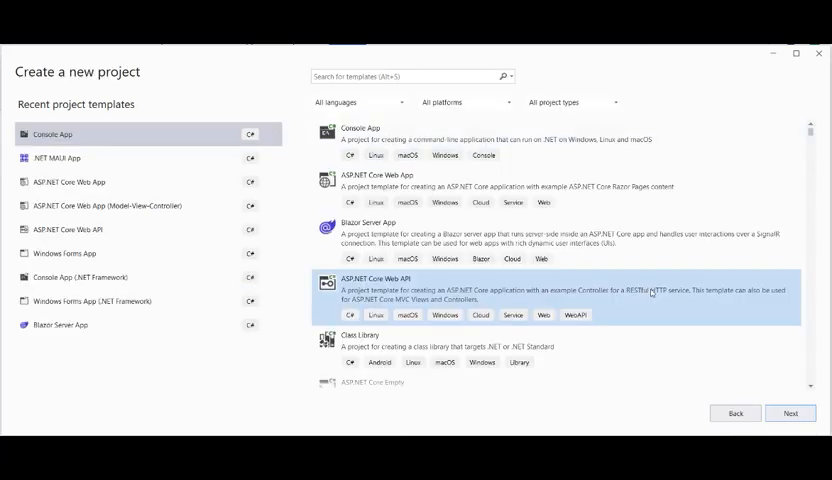
left_click(500, 188)
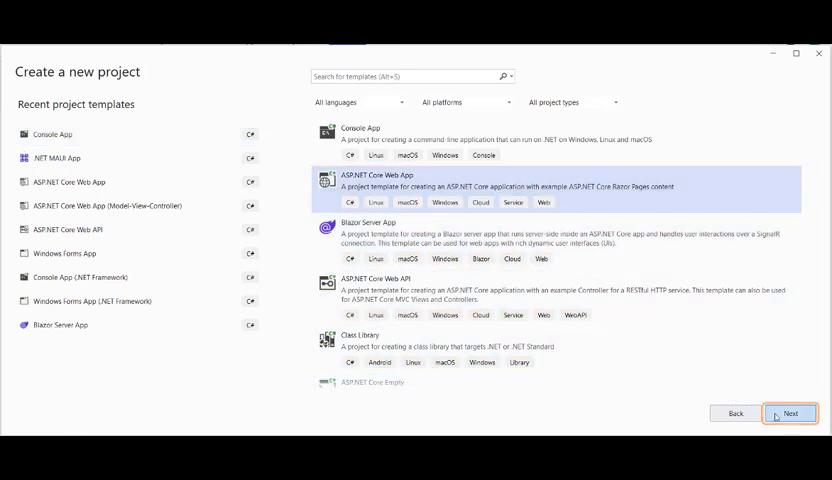
left_click(788, 412)
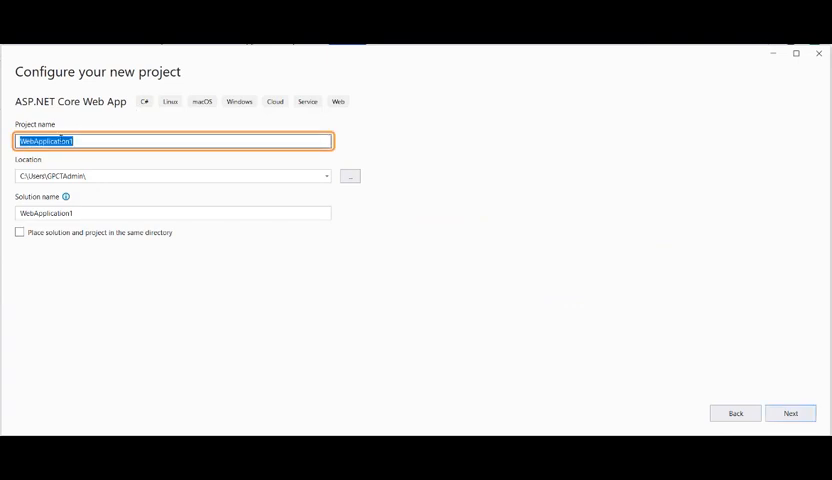
type("PaintAndDraw")
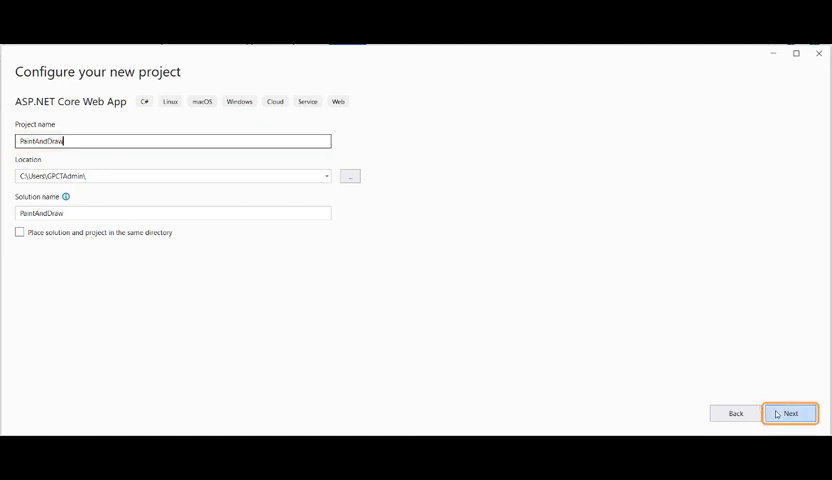
left_click(788, 412)
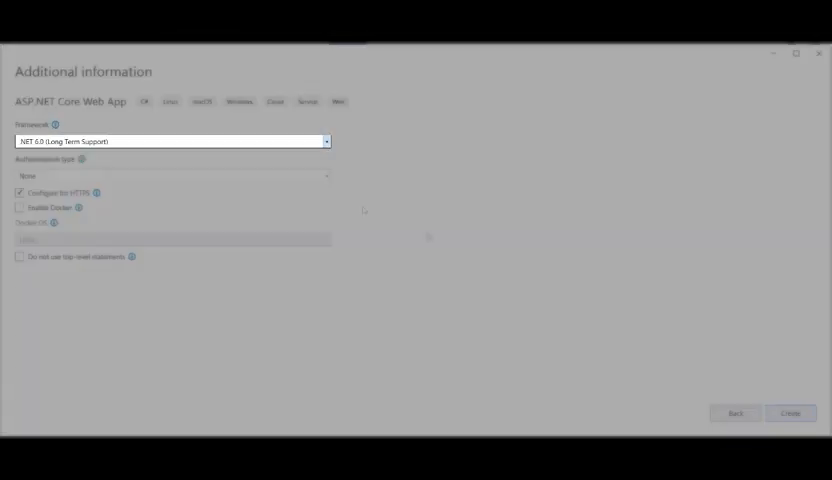
left_click(788, 412)
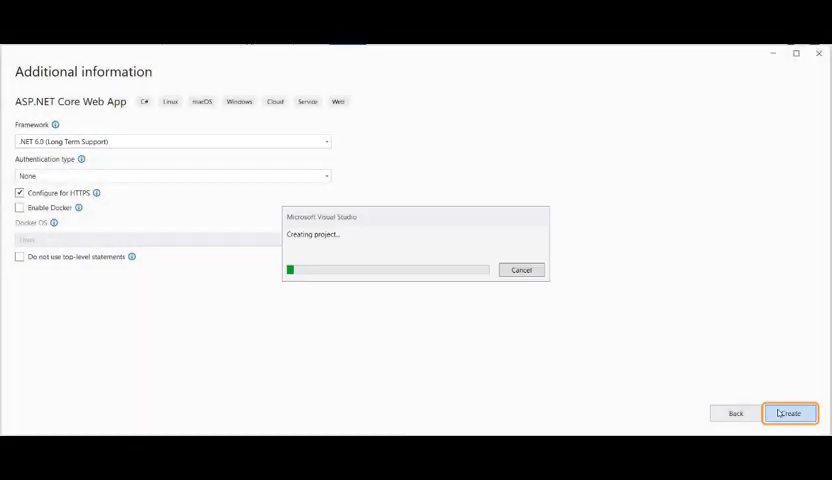
left_click(788, 412)
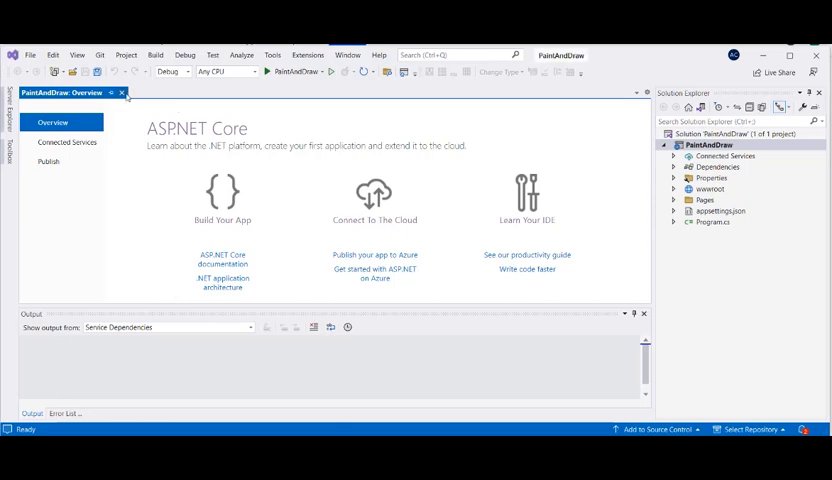
In the Package Manager Console, cd into the project's wwwroot\lib folder.
left_click(120, 92)
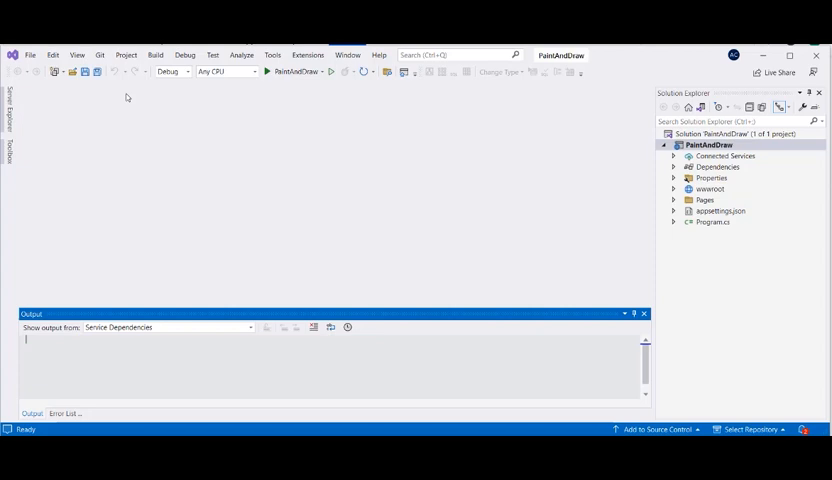
mouse_move(252, 94)
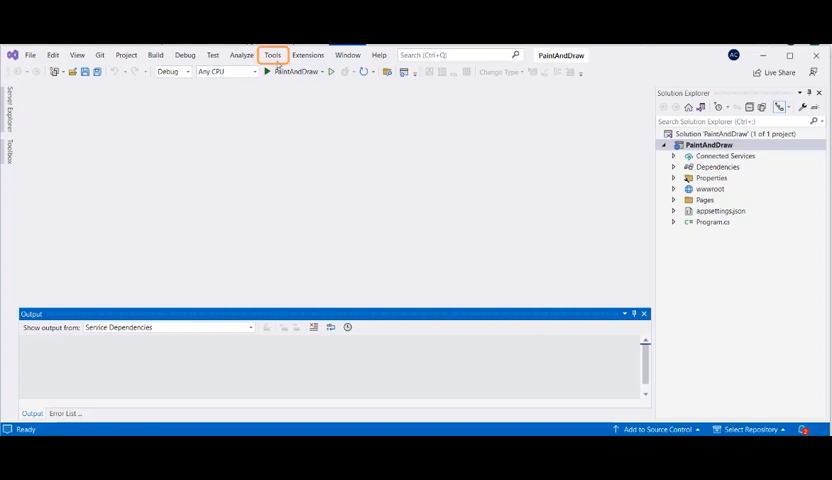
left_click(272, 56)
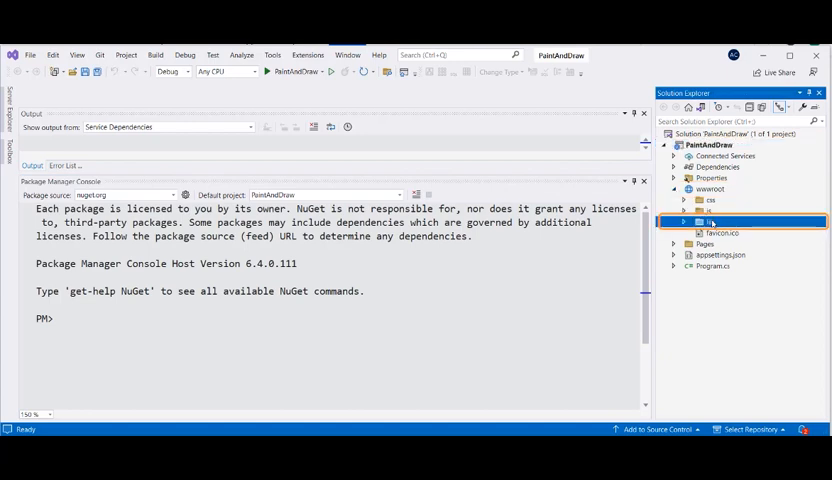
right_click(706, 212)
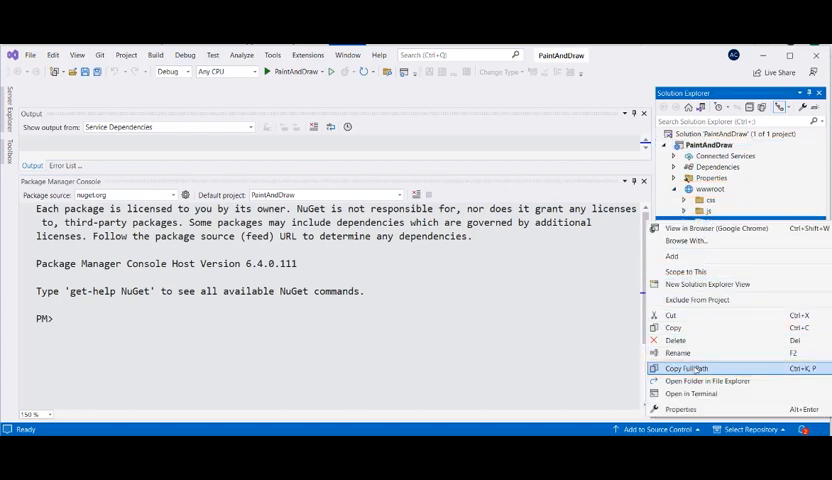
type("cd")
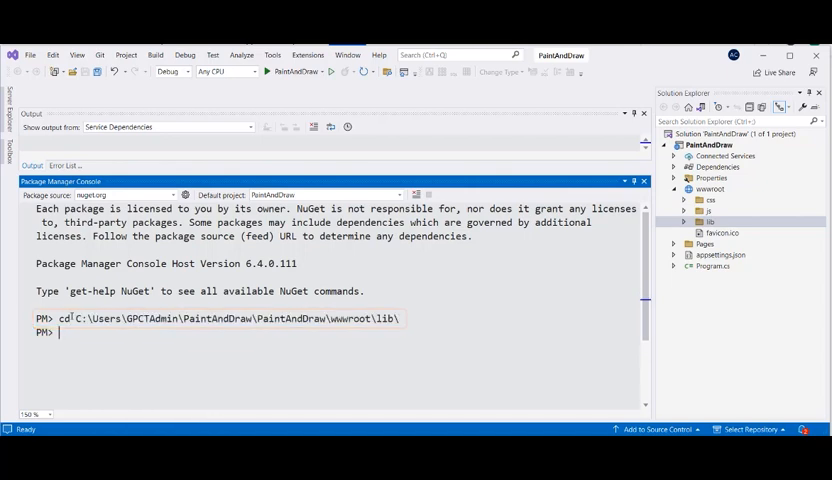
type("npm install")
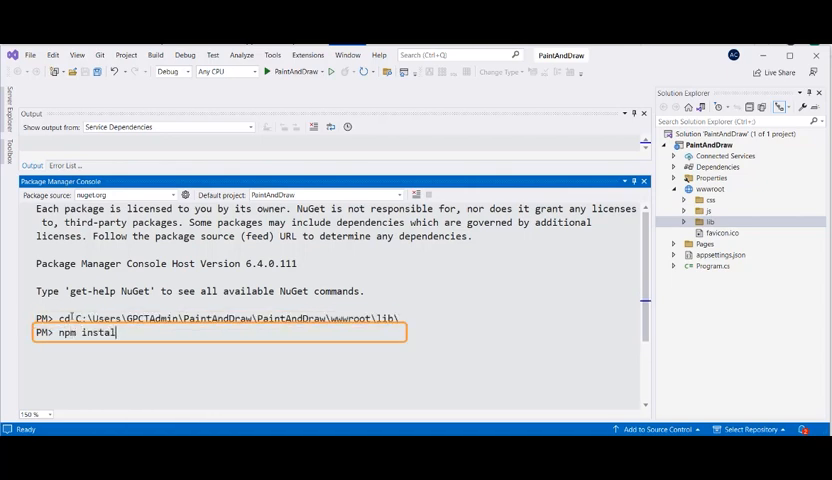
type("@grapec")
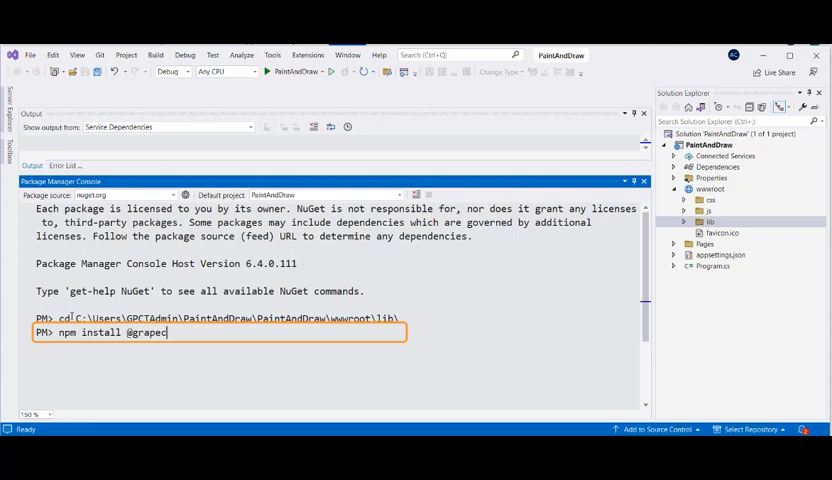
type("ity/gcima")
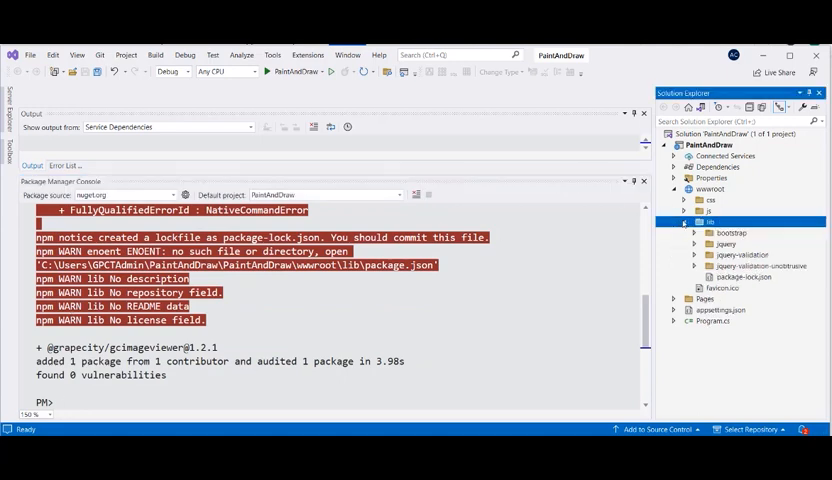
left_click(762, 108)
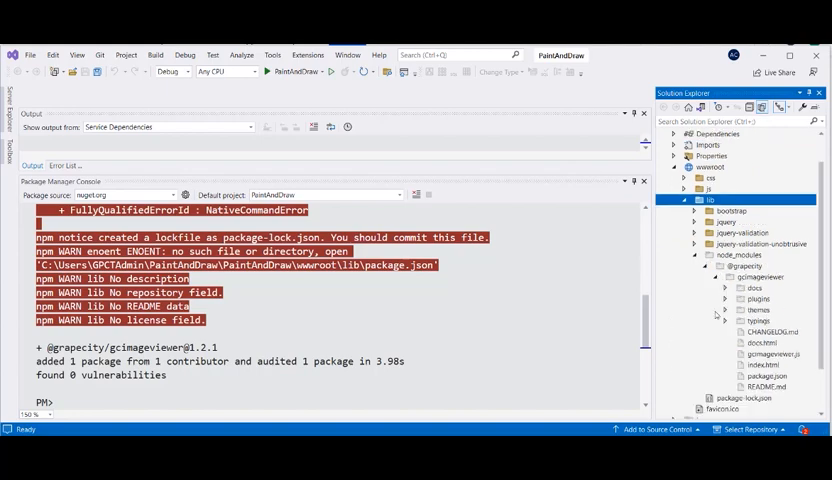
scroll("down", 3)
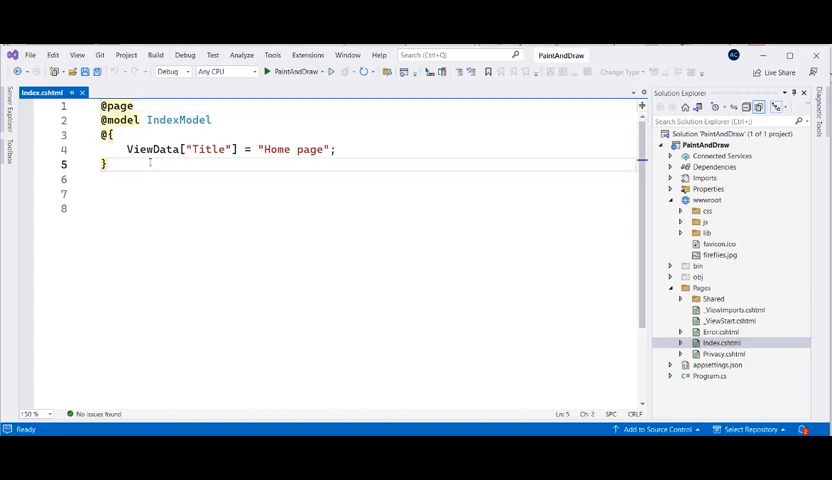
Reference gcimageviewer.js and add a 600px-high imageviewer div with a script opening fireflies.jpg at zoom 0.45.
type("<script src=\"lib/node_modules/@@grapecity/gcimageviewer/gcimageviewer.js\"></script>")
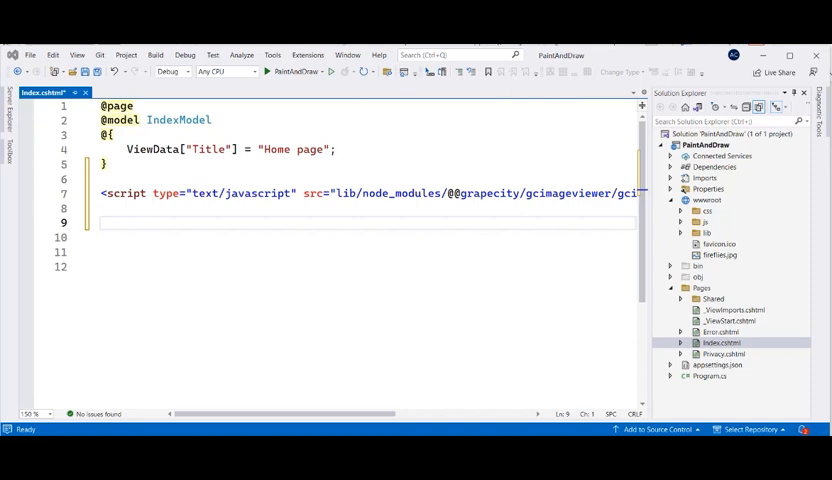
left_click(150, 222)
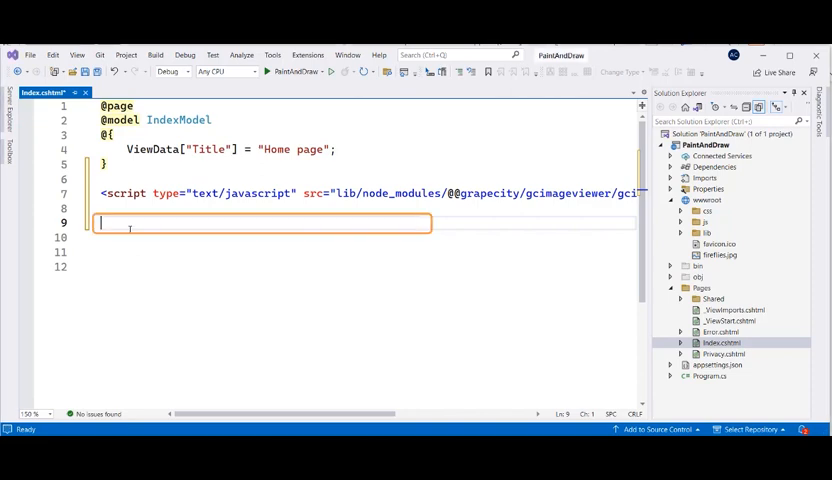
type("<div id=\"imageviewer\" style=\"height:600px\"></div>")
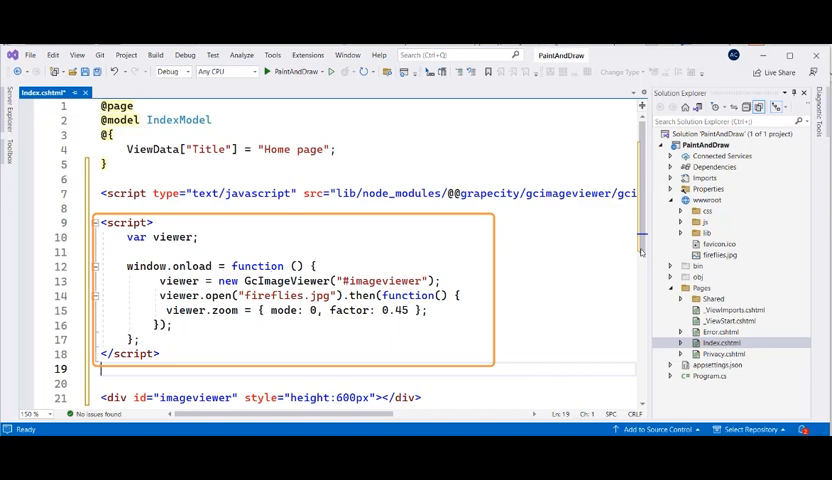
scroll("down", 3)
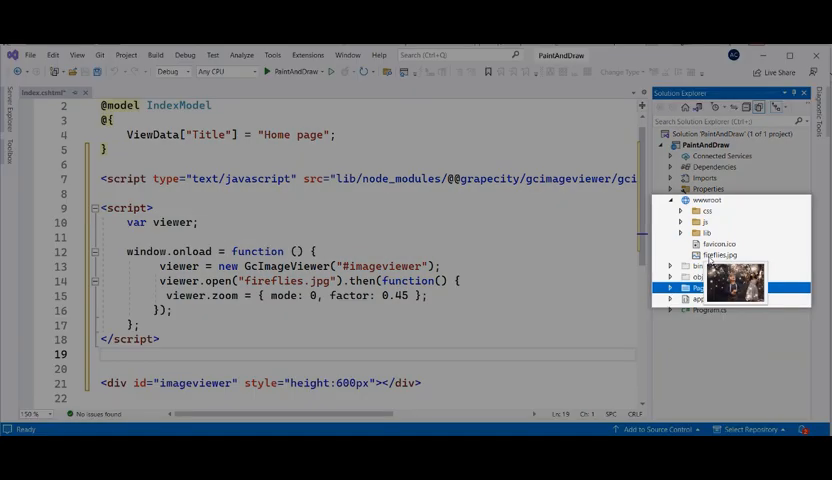
Save all, run the app in the debugger, stop it, and expand the gcimageviewer plugins folder.
left_click(96, 72)
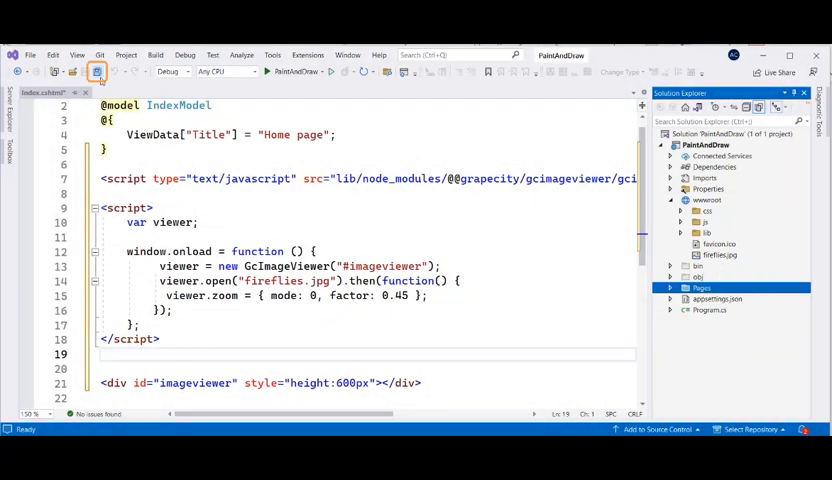
left_click(96, 72)
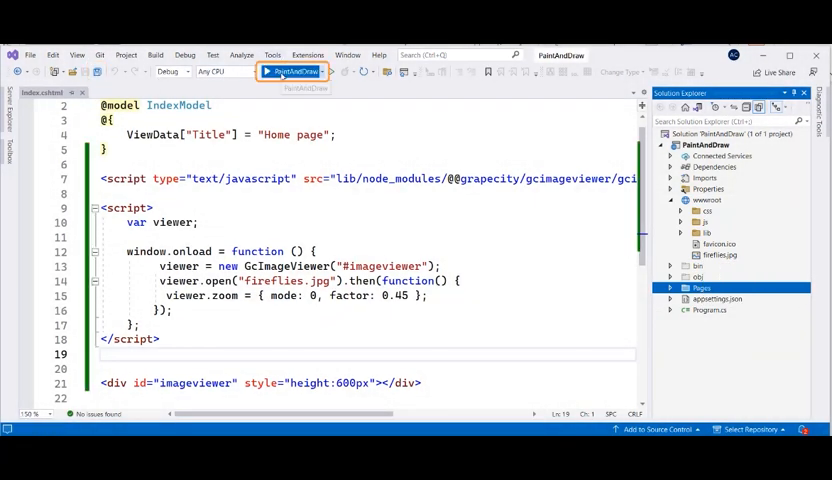
left_click(288, 72)
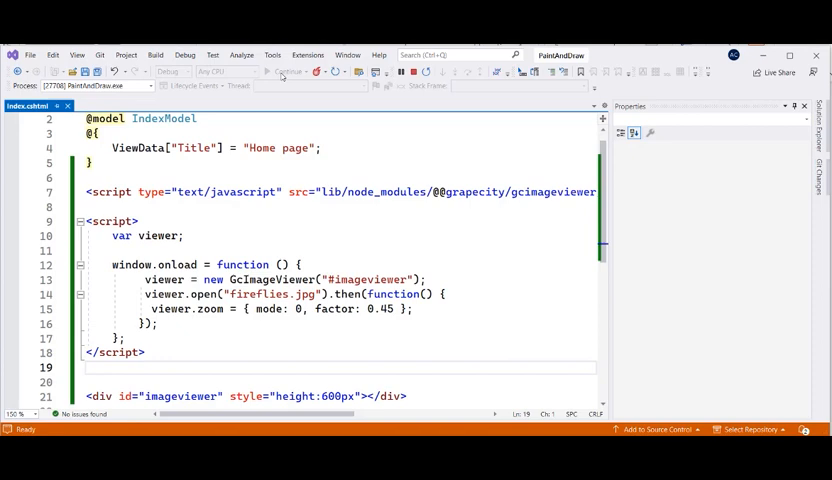
left_click(292, 72)
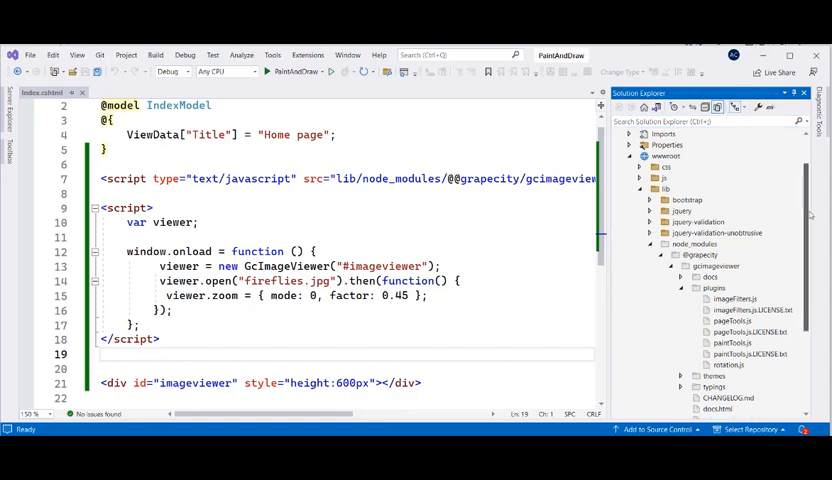
Reference the paintTools.js plugin script in Index.cshtml with a corrected path.
scroll("down", 3)
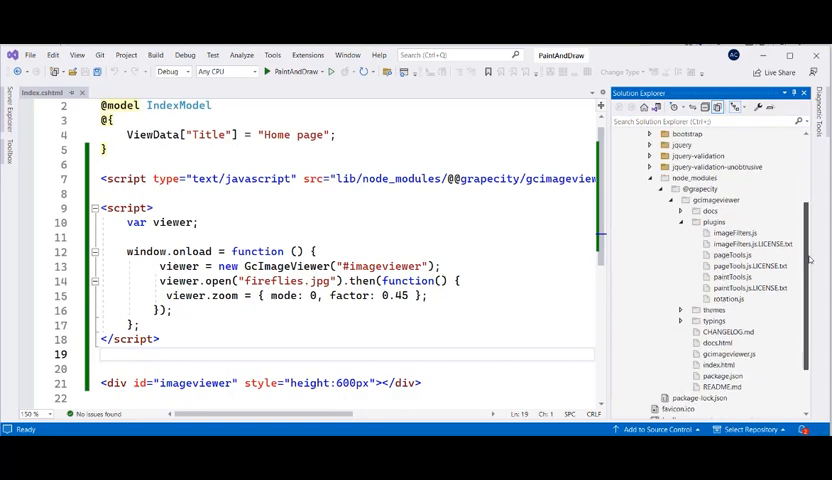
left_click(726, 276)
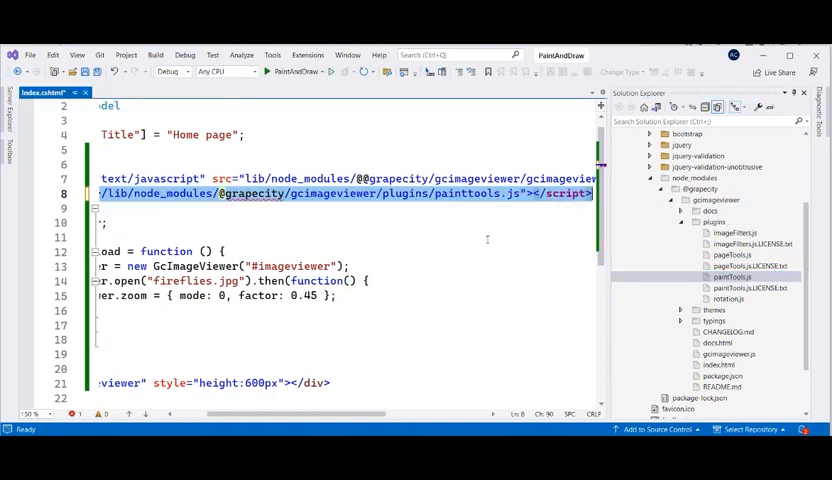
double_click(230, 192)
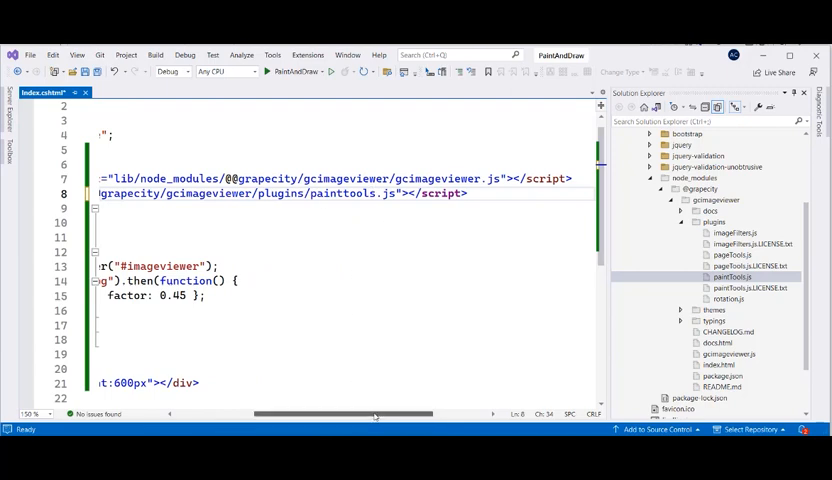
scroll("left", 3)
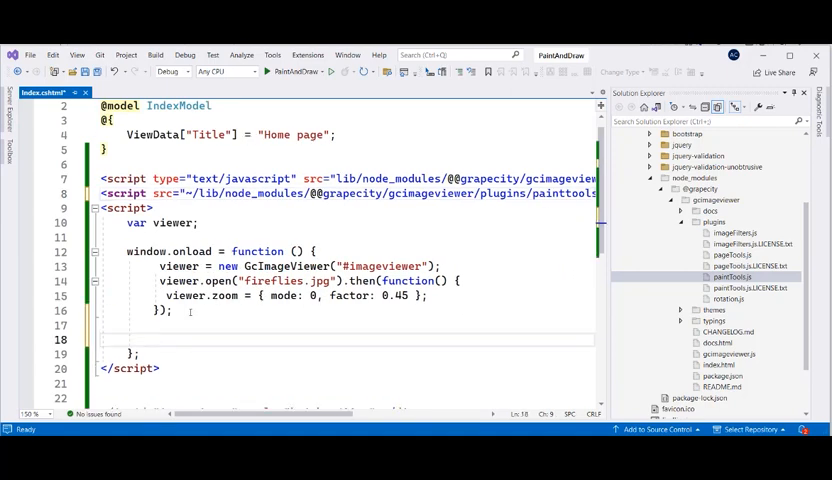
Register a PaintToolsPlugin with viewer.addPlugin and run the app showing fireflies.jpg with paint tools.
type("var paintToolsPlugin = new PaintToolsPlugin();")
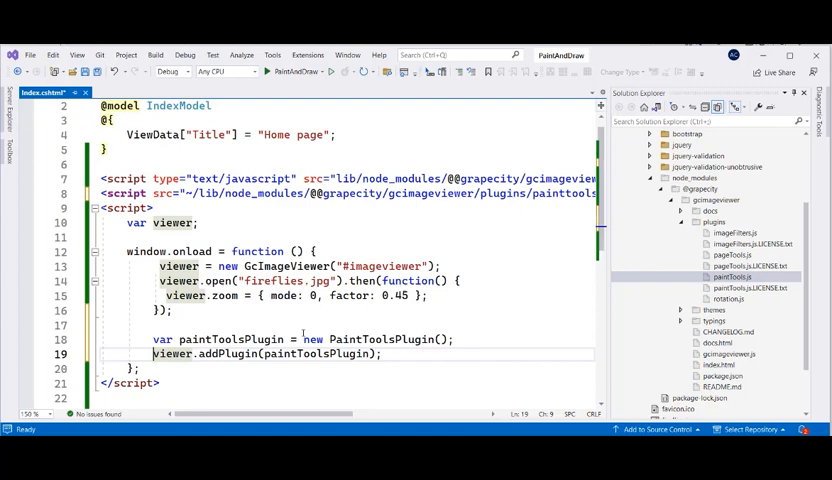
double_click(380, 340)
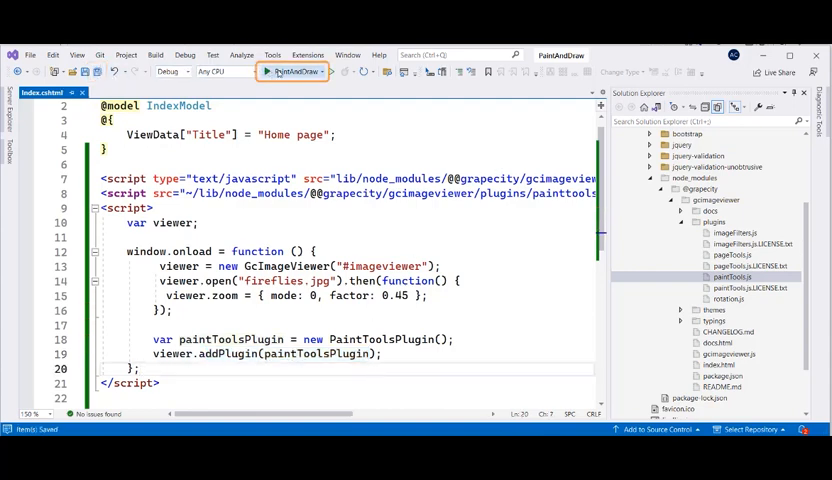
left_click(292, 72)
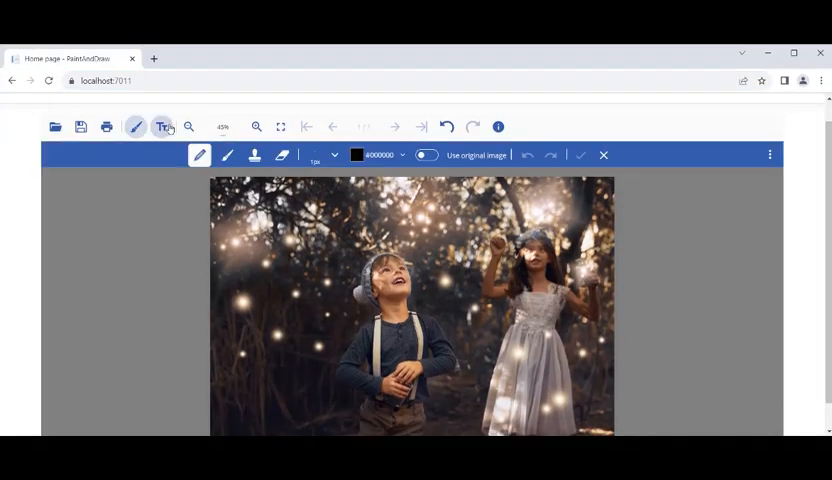
left_click(160, 126)
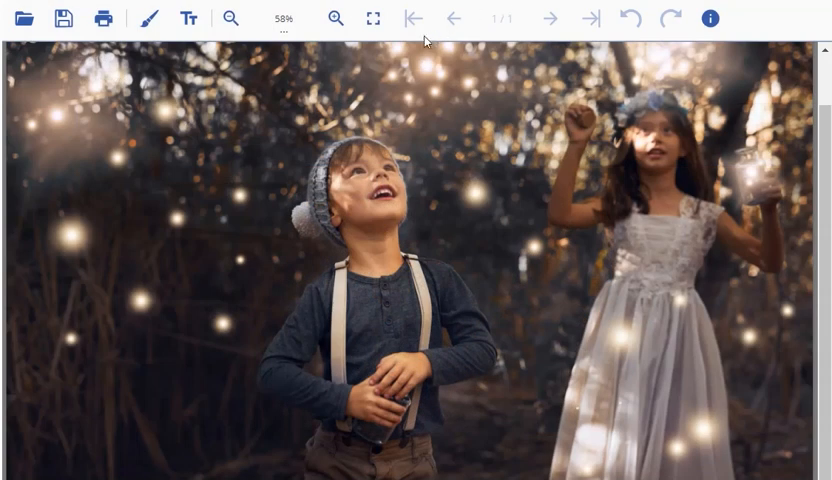
Activate the paint tools, choose the Brush, and show its size, hardness and opacity settings.
left_click(150, 18)
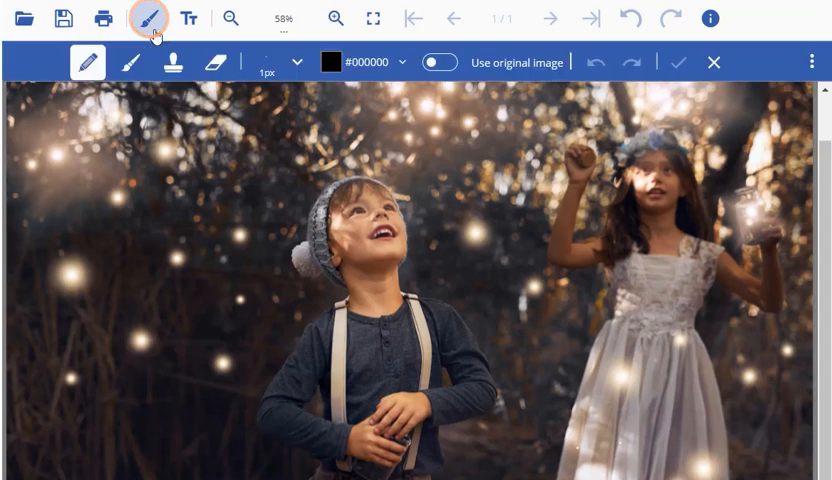
left_click(146, 18)
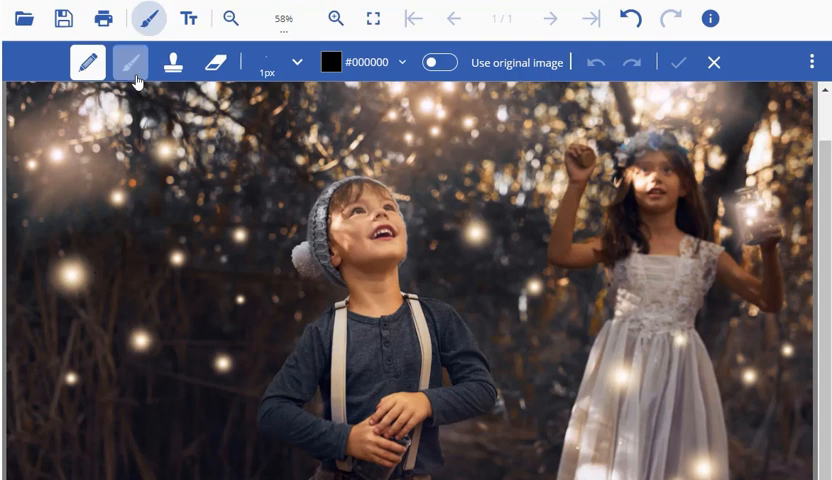
left_click(130, 62)
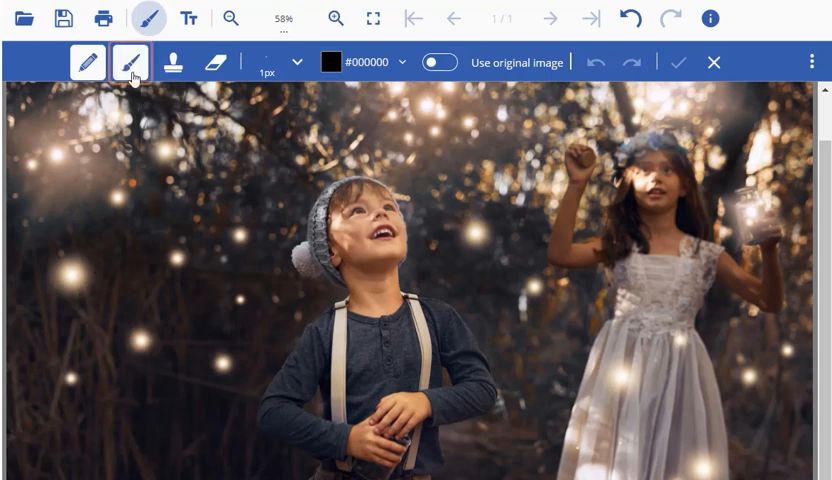
left_click(130, 60)
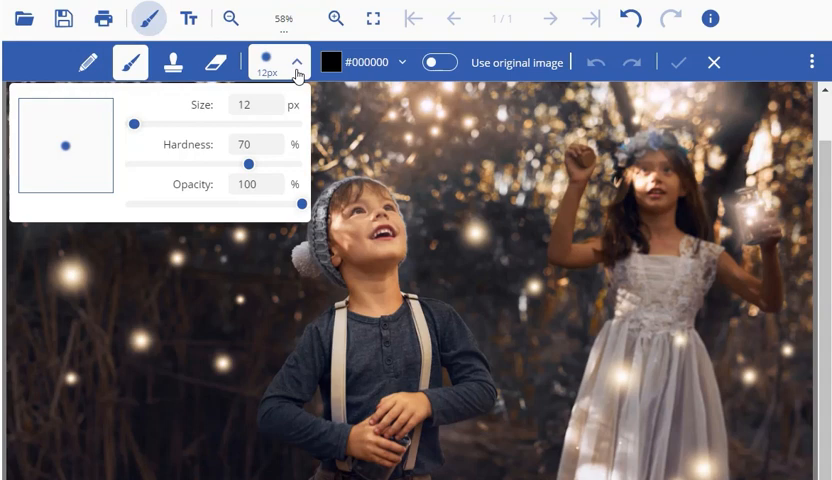
Set the brush to 26 px with adjusted hardness and pale yellow #fff9c8, painting firefly dots on the photo.
left_click_drag(136, 122, 148, 122)
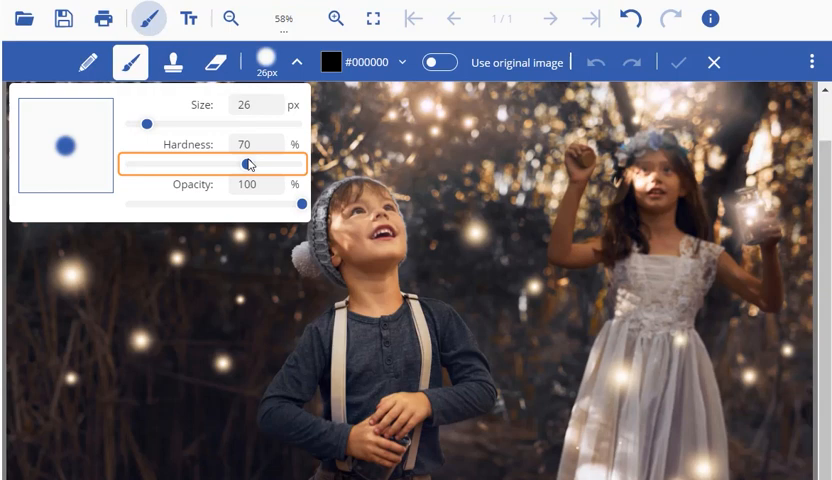
left_click_drag(248, 164, 212, 164)
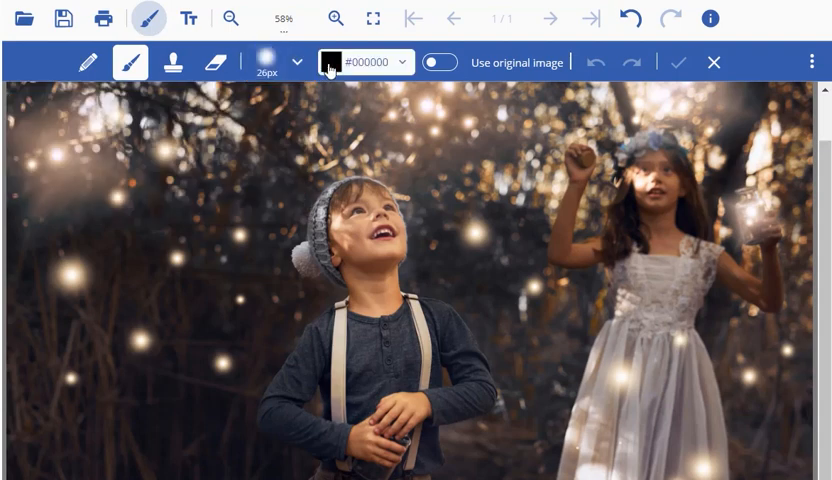
left_click(332, 60)
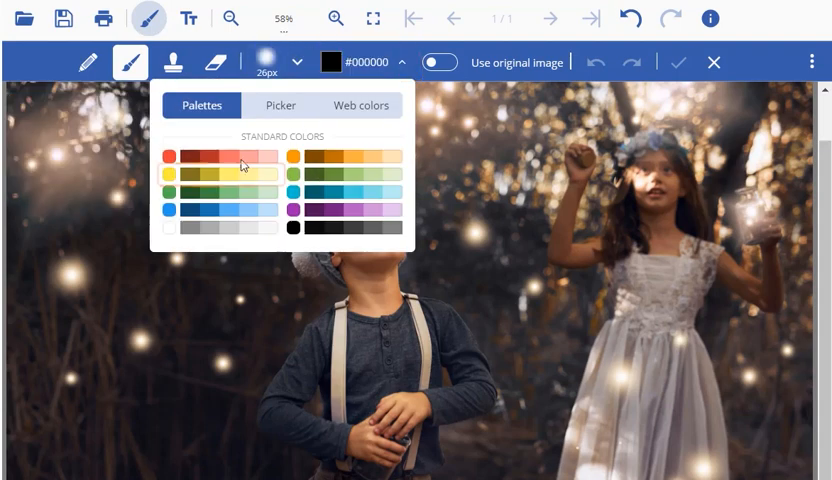
mouse_move(264, 178)
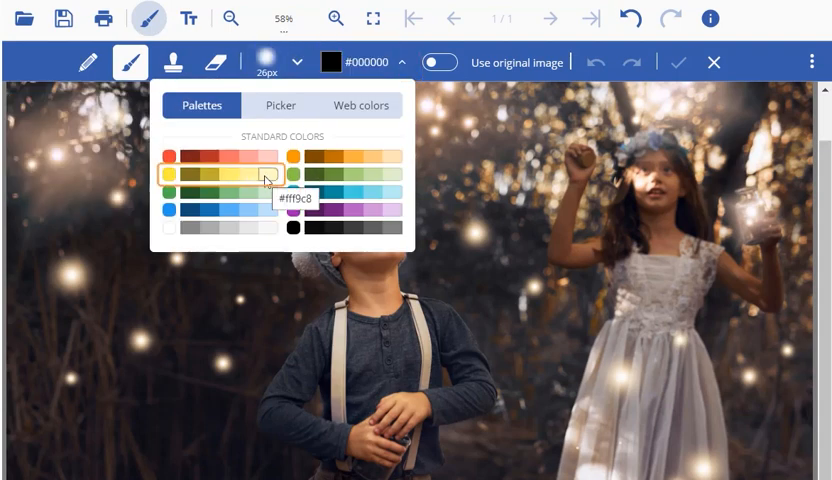
left_click(264, 176)
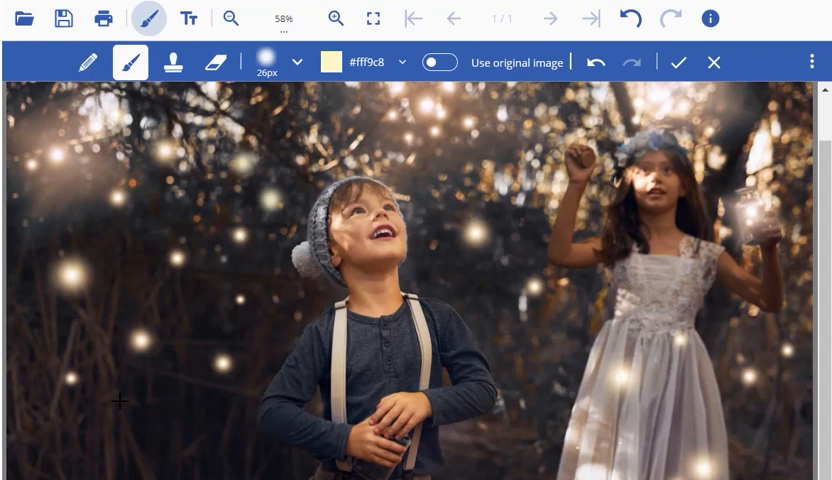
mouse_move(188, 424)
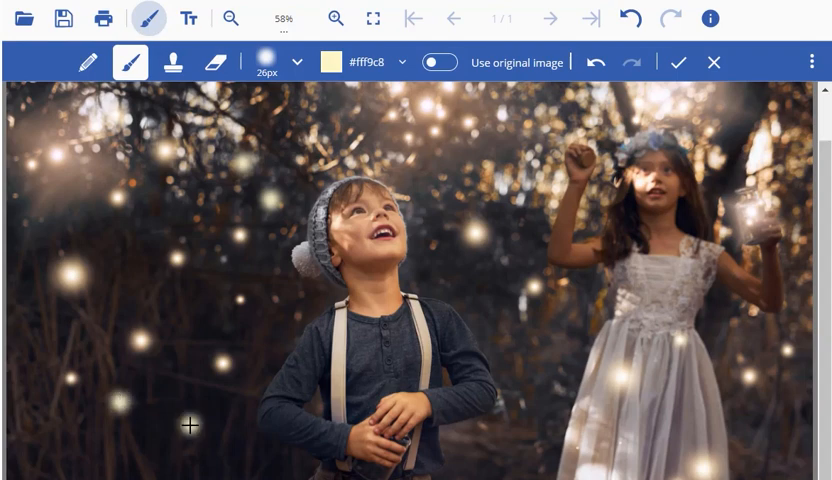
mouse_move(158, 408)
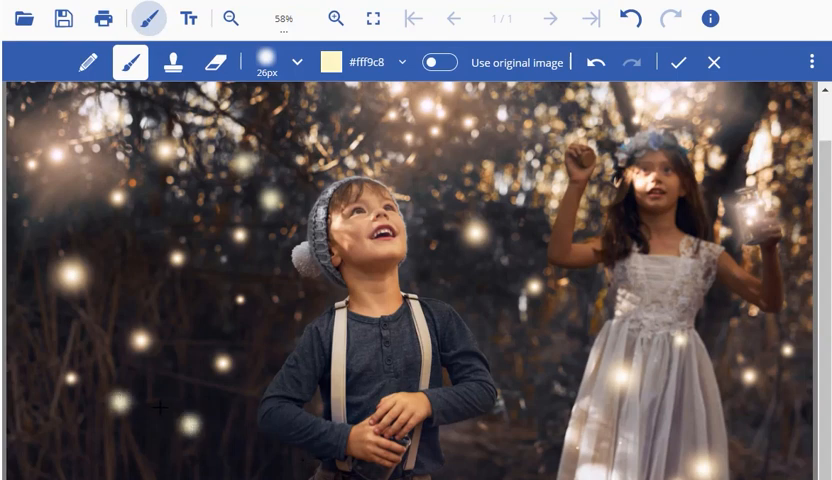
mouse_move(180, 416)
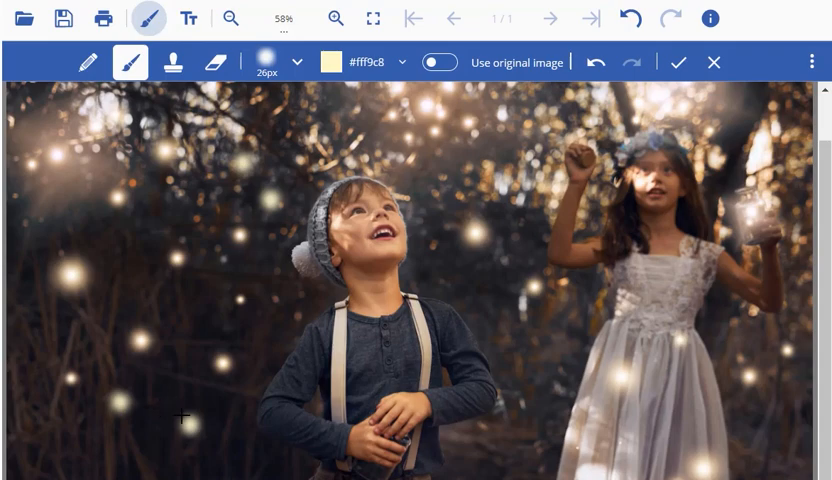
mouse_move(312, 400)
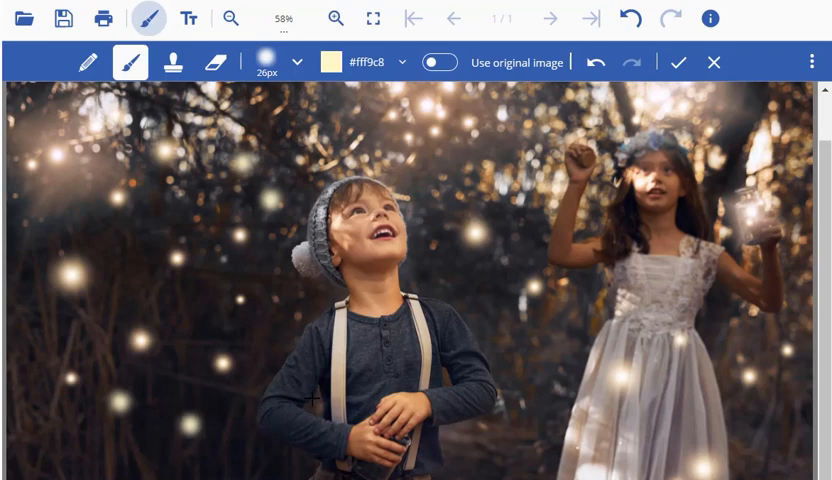
left_click(172, 60)
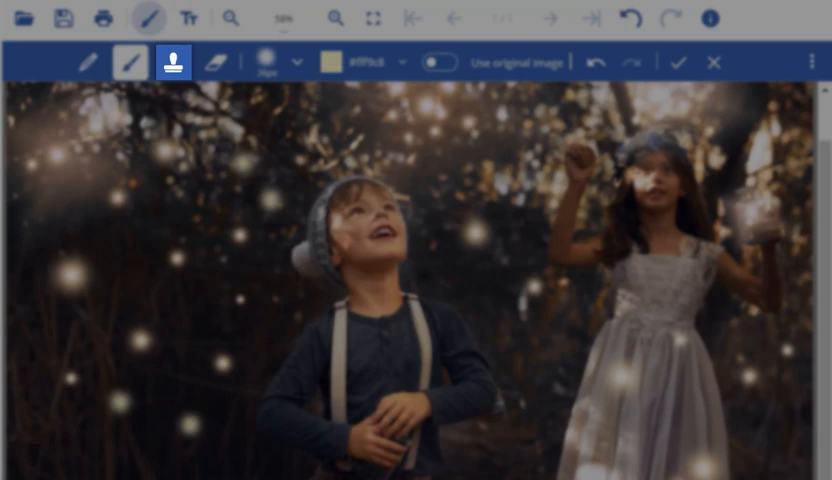
Switch to the Clone Stamp at 26 px and 50% hardness and dismiss its define-a-source-point note.
left_click(130, 62)
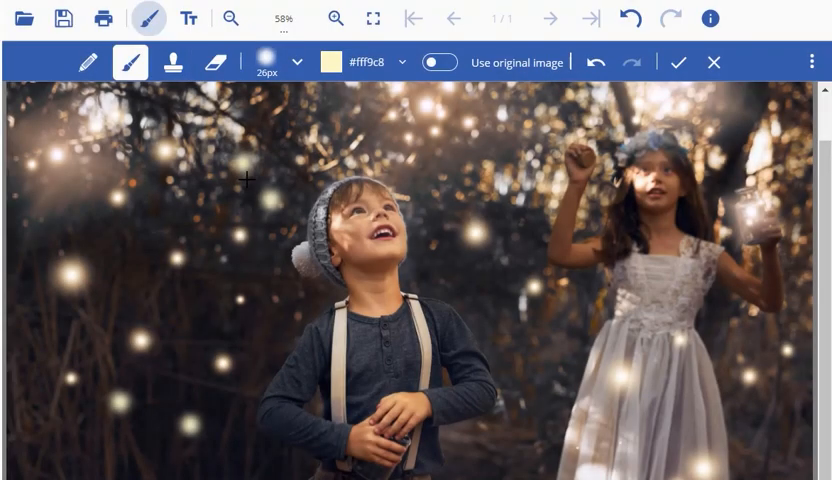
left_click(172, 62)
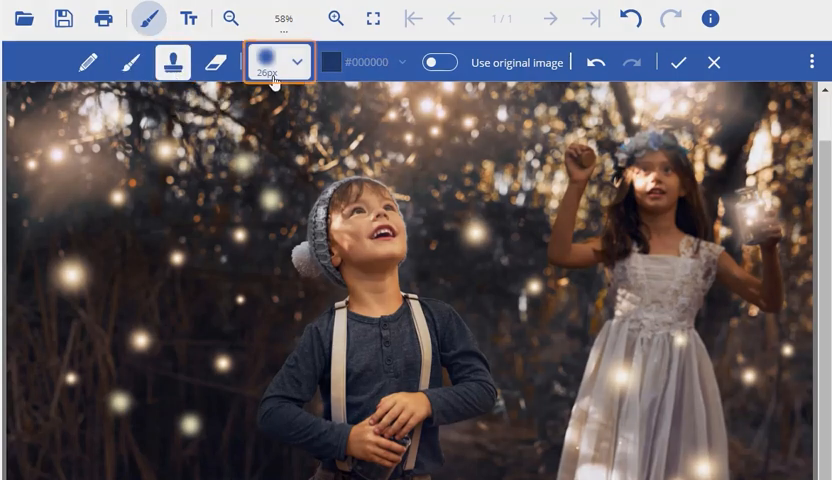
left_click(280, 60)
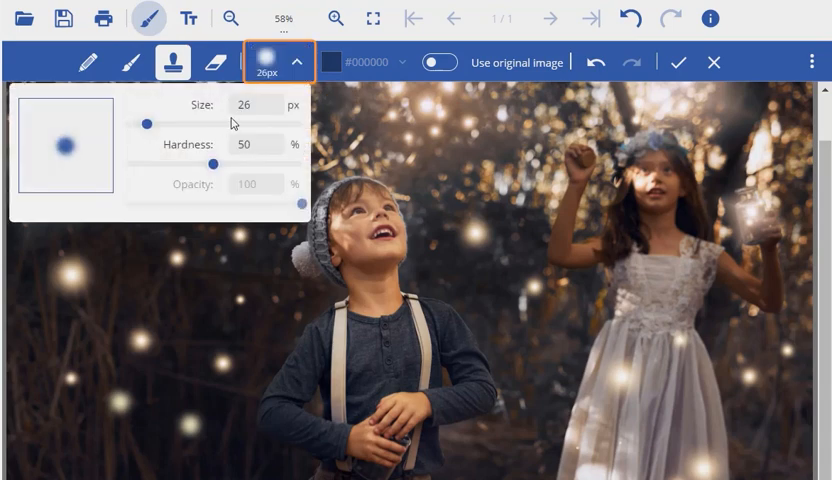
left_click(296, 62)
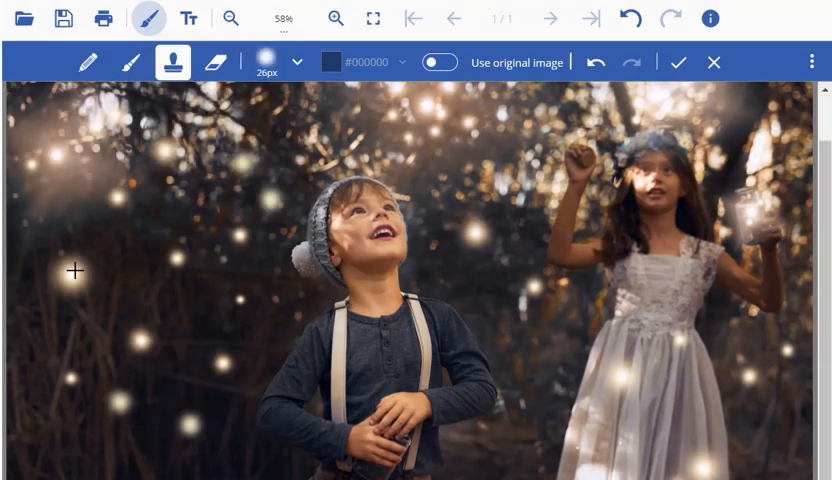
left_click(172, 60)
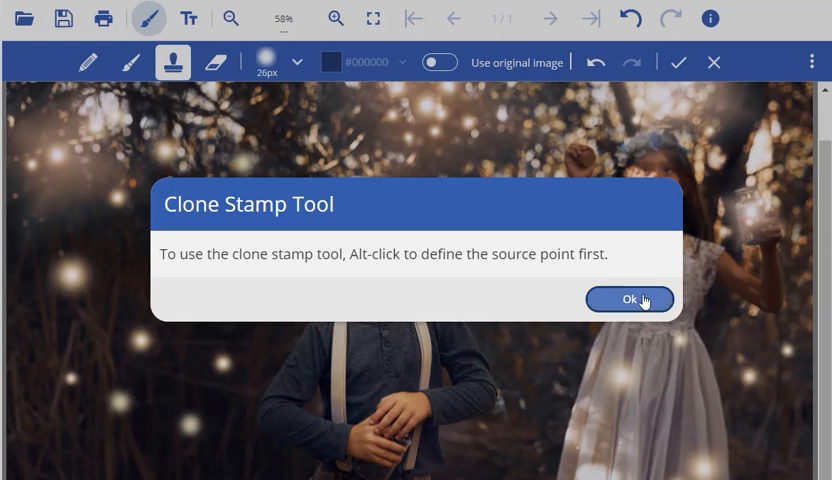
left_click(628, 300)
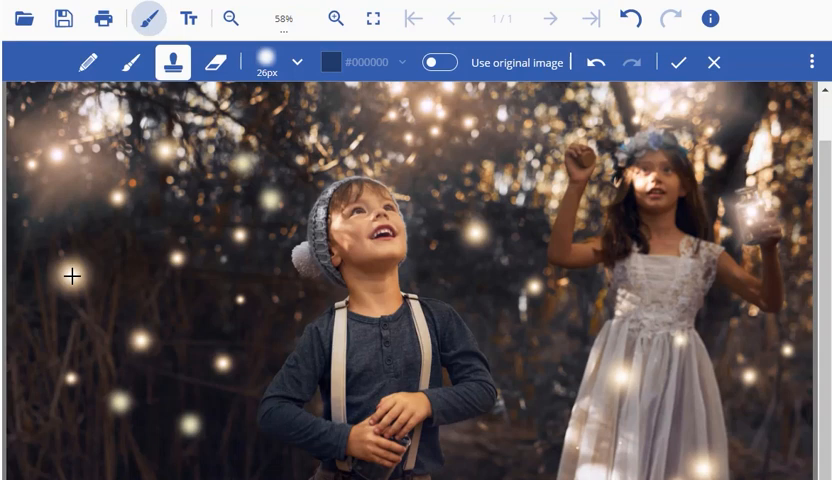
mouse_move(376, 366)
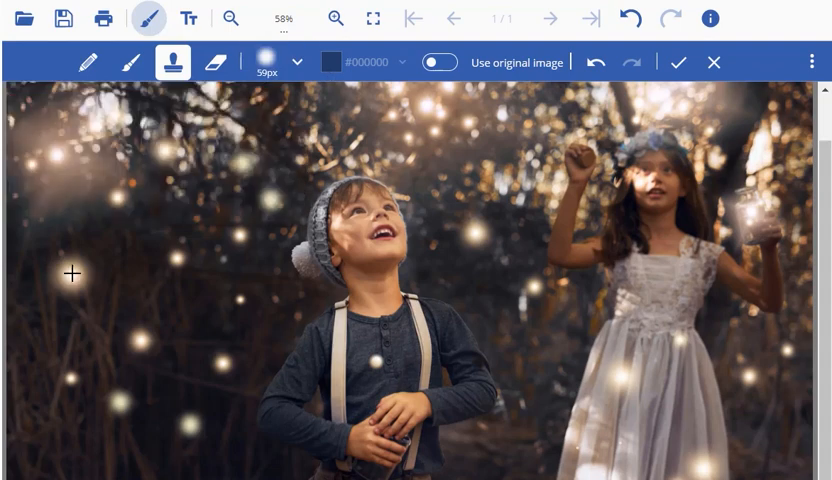
mouse_move(300, 432)
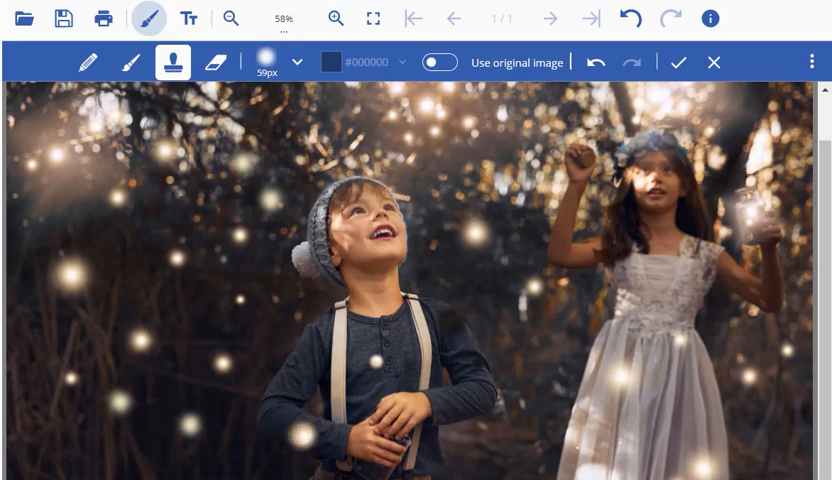
Erase a round patch on the boy's chest with the Eraser using the original image.
left_click(216, 60)
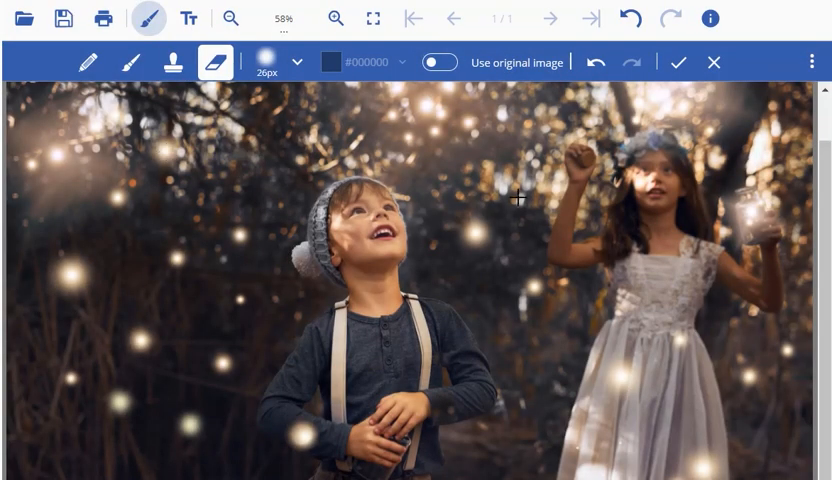
mouse_move(484, 212)
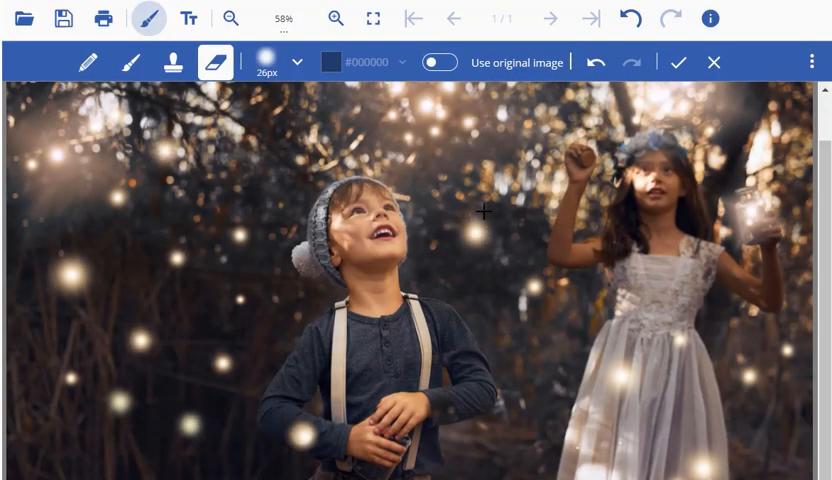
left_click(436, 62)
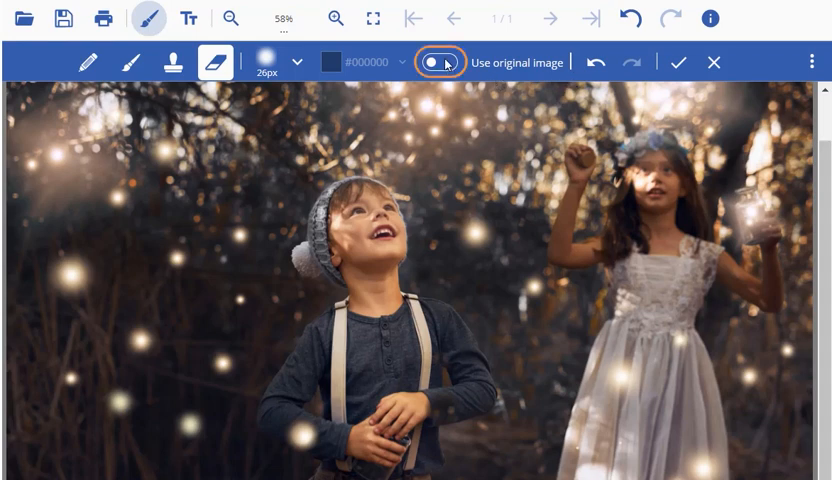
left_click(436, 62)
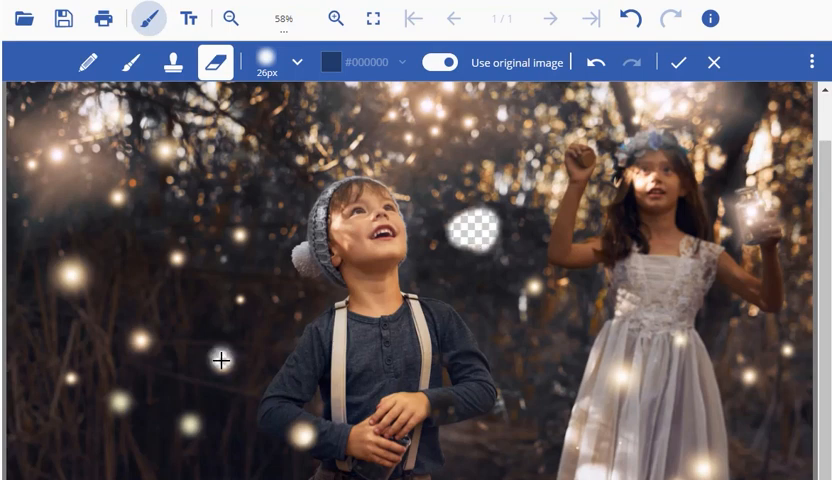
left_click(276, 60)
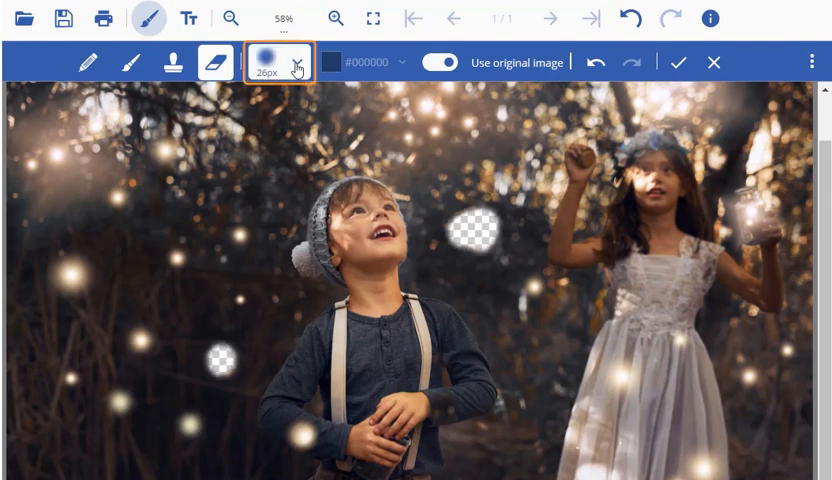
left_click(280, 62)
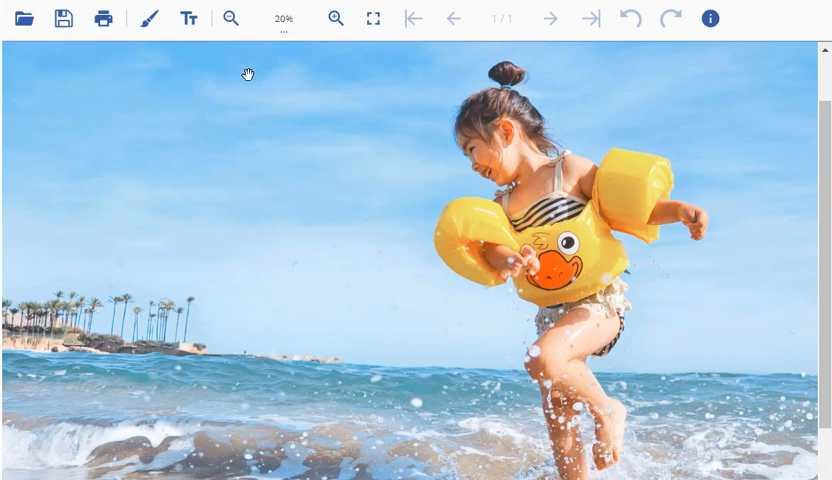
mouse_move(188, 18)
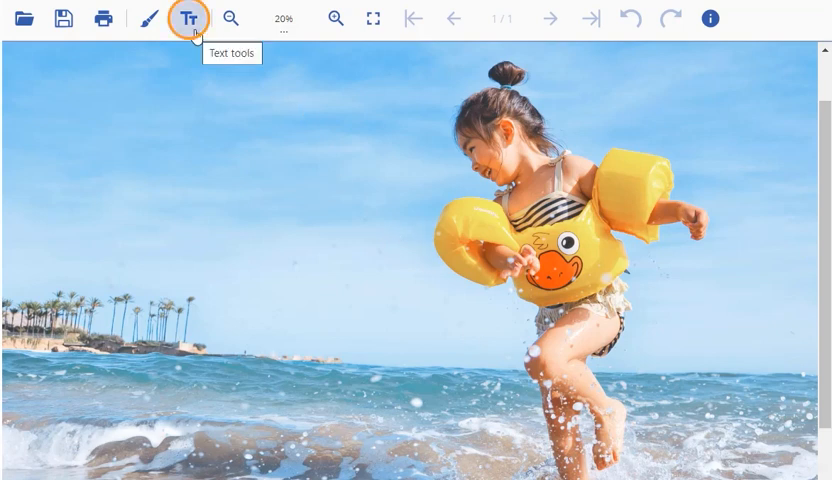
Start adding text to the beach photo at size 128 in the Georgia font.
left_click(188, 18)
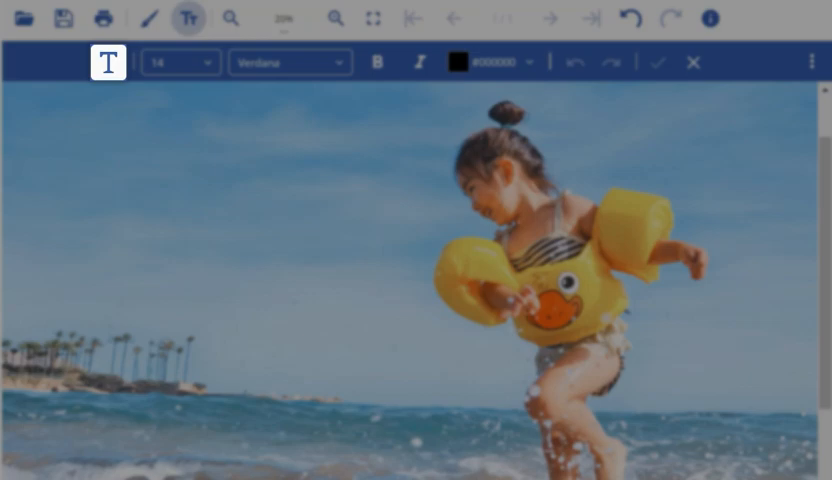
left_click(106, 62)
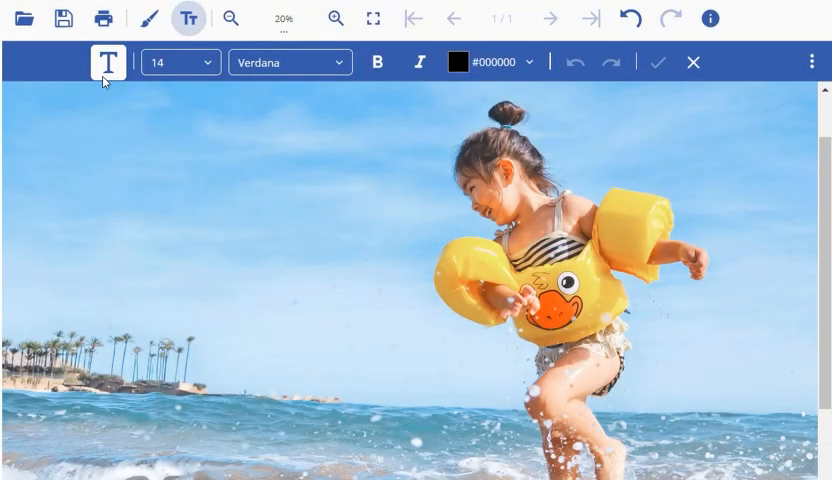
left_click(208, 62)
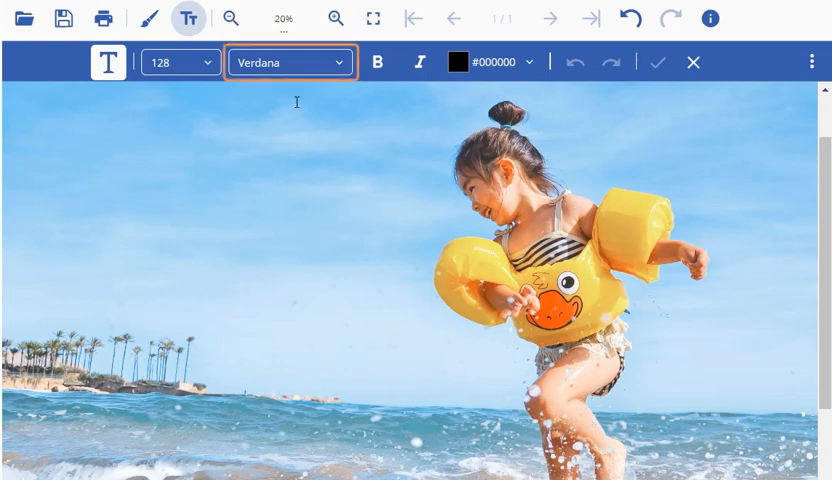
left_click(290, 62)
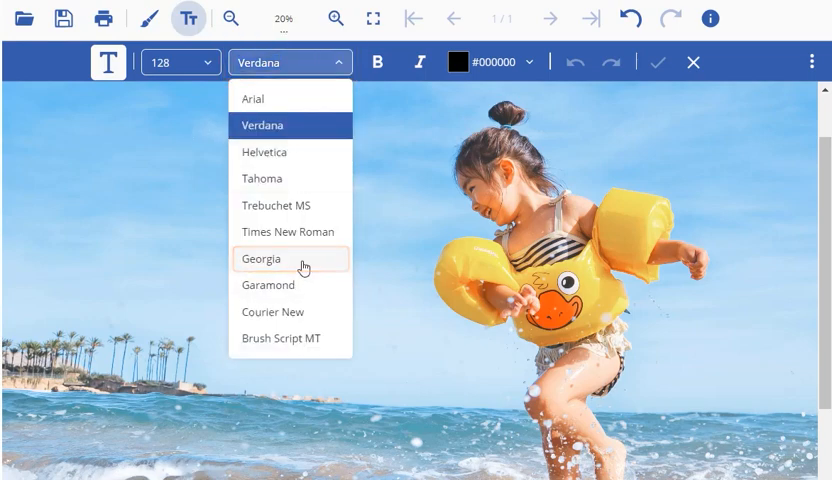
left_click(262, 258)
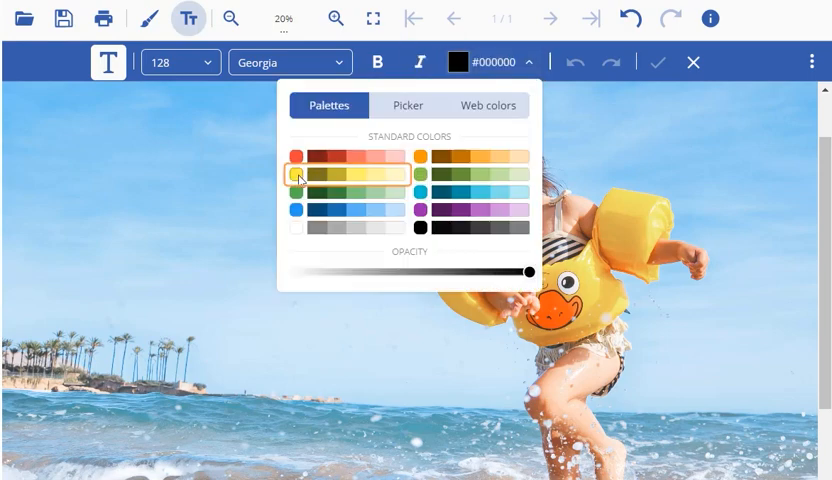
Place a bold yellow HAPPINESS caption in the sky.
left_click(296, 176)
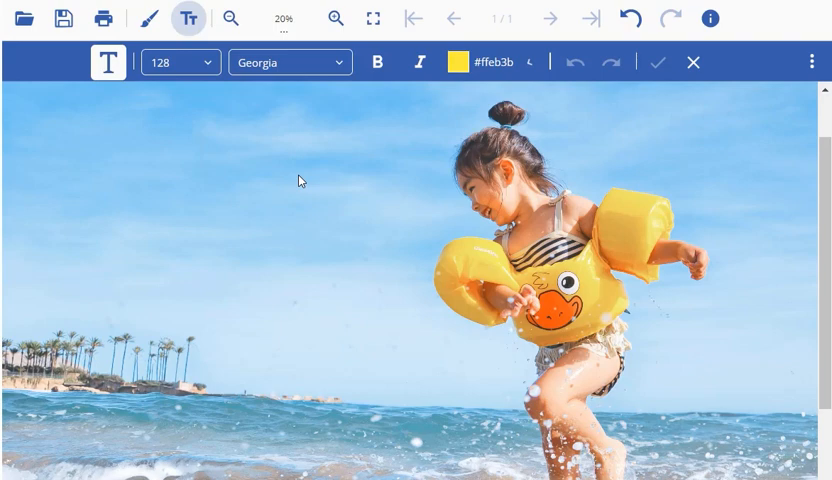
left_click(110, 168)
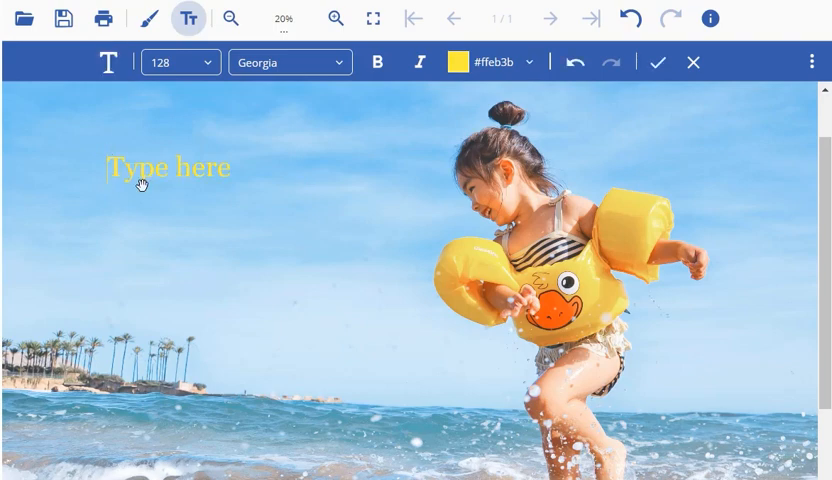
type("HAPPINE")
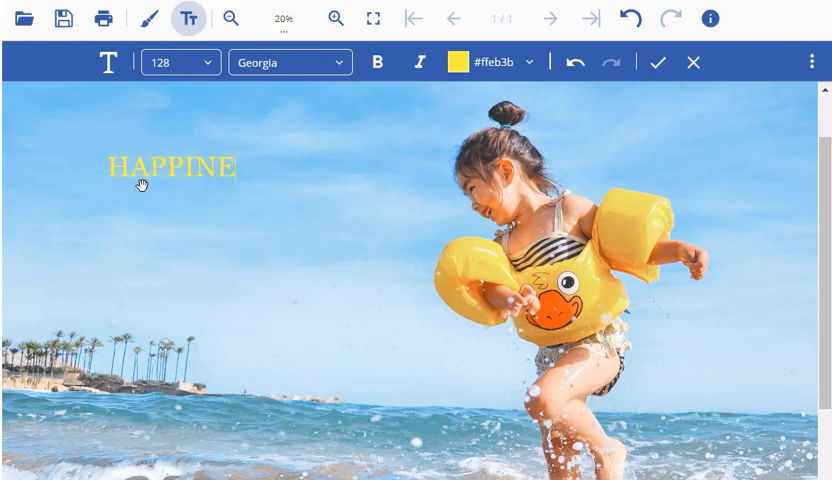
type("SS")
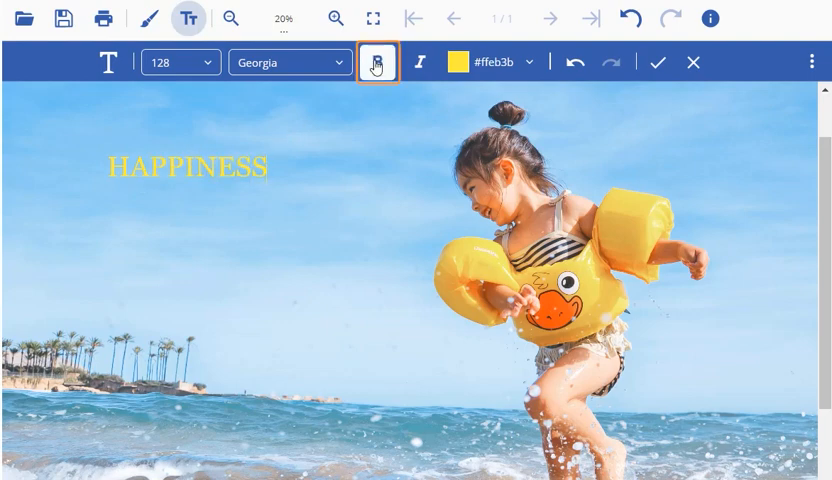
left_click(376, 60)
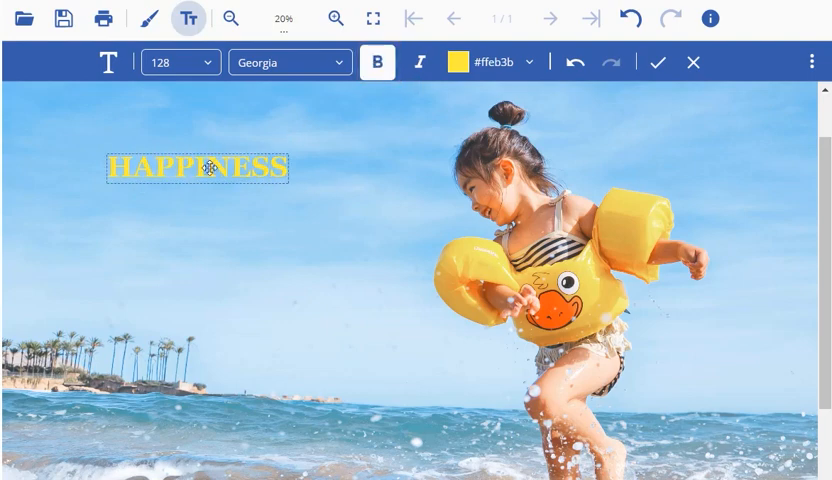
Reposition the caption above the girl, then settle it in the upper-left sky.
left_click_drag(198, 168, 310, 304)
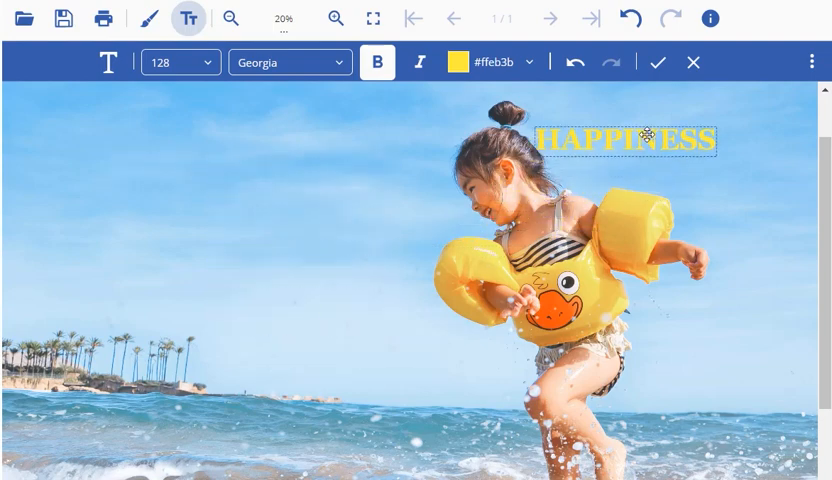
left_click_drag(622, 140, 192, 140)
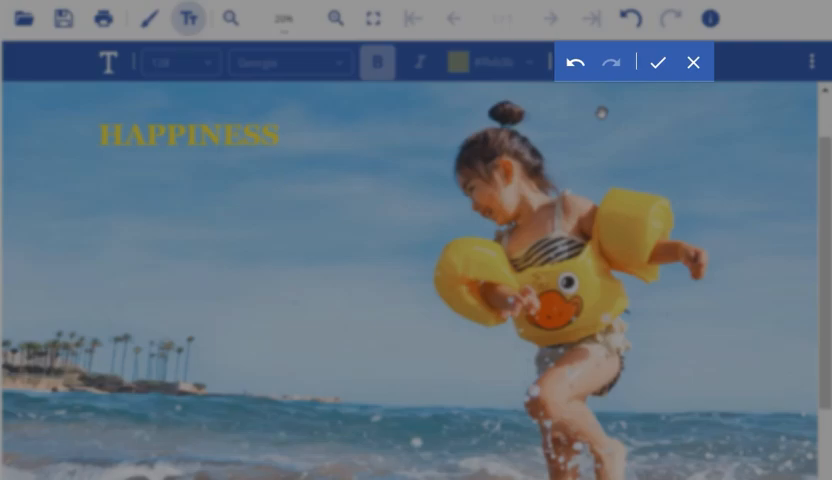
mouse_move(660, 60)
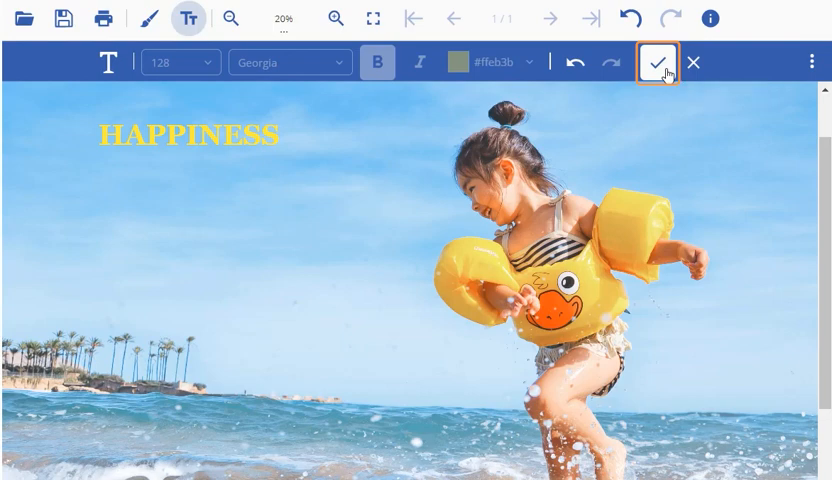
Commit the HAPPINESS caption onto the beach photo.
left_click(658, 60)
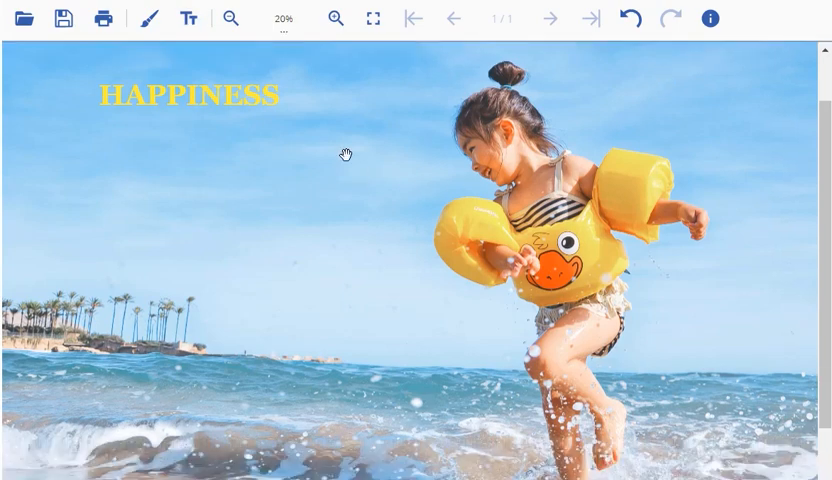
mouse_move(240, 122)
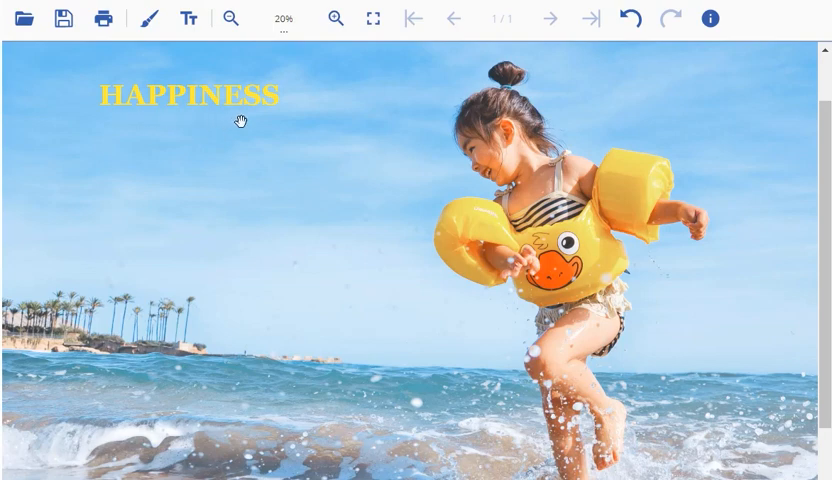